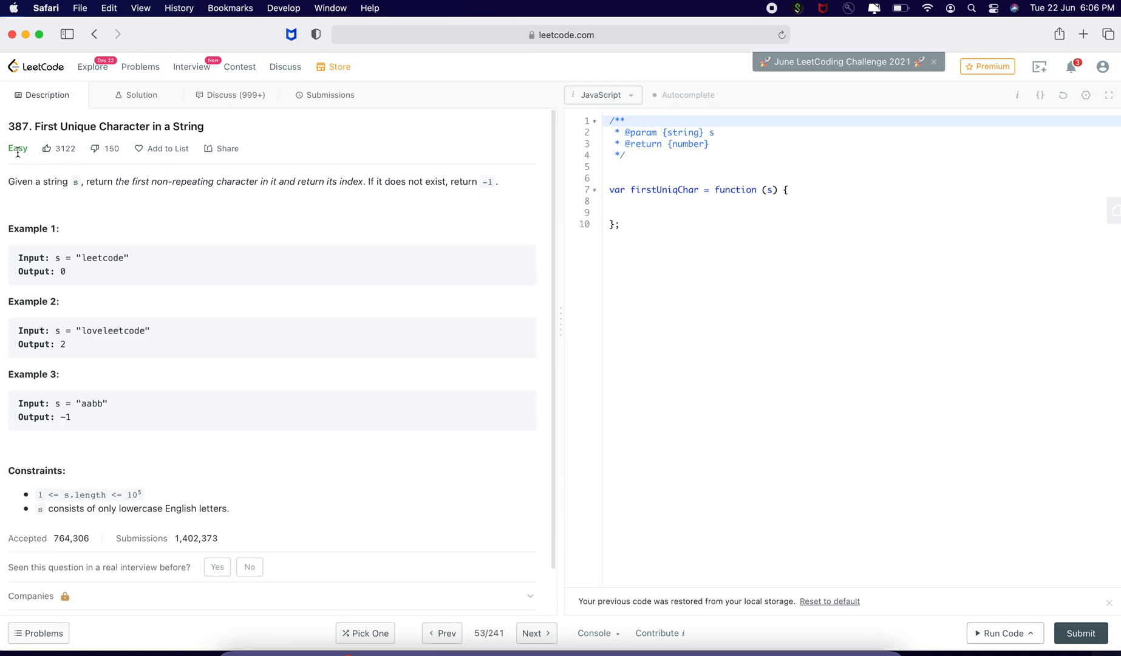
# Step: Add a '//s = IBM' sample comment and declare an empty object with let obj = {}
pyautogui.doubleClick(17, 126)
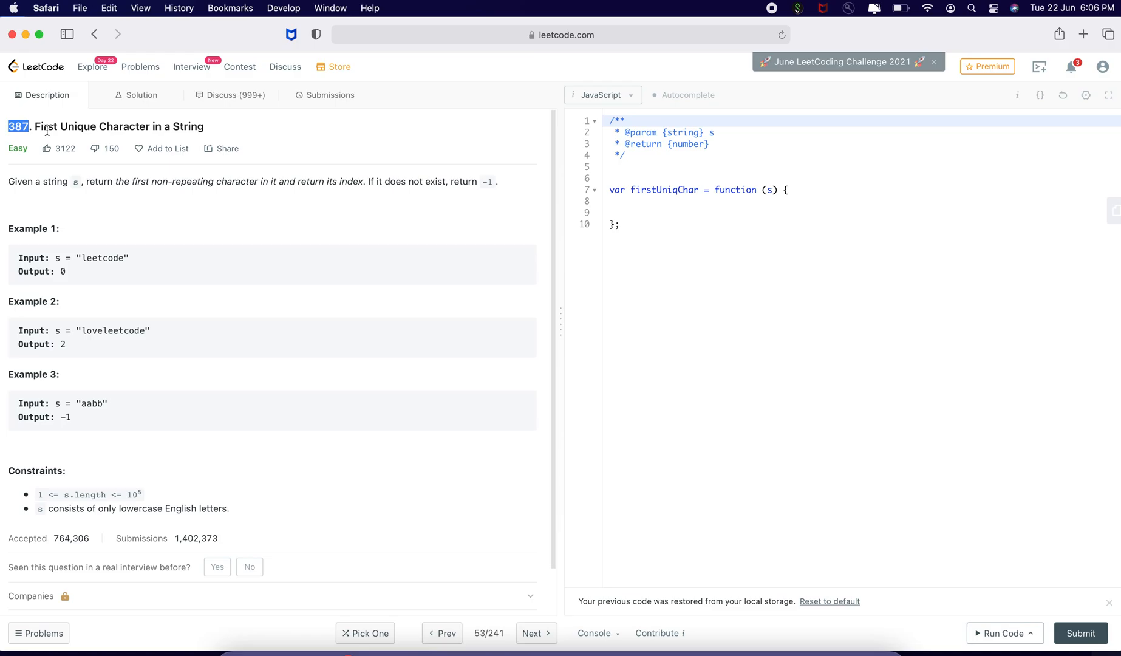
pyautogui.moveTo(101, 142)
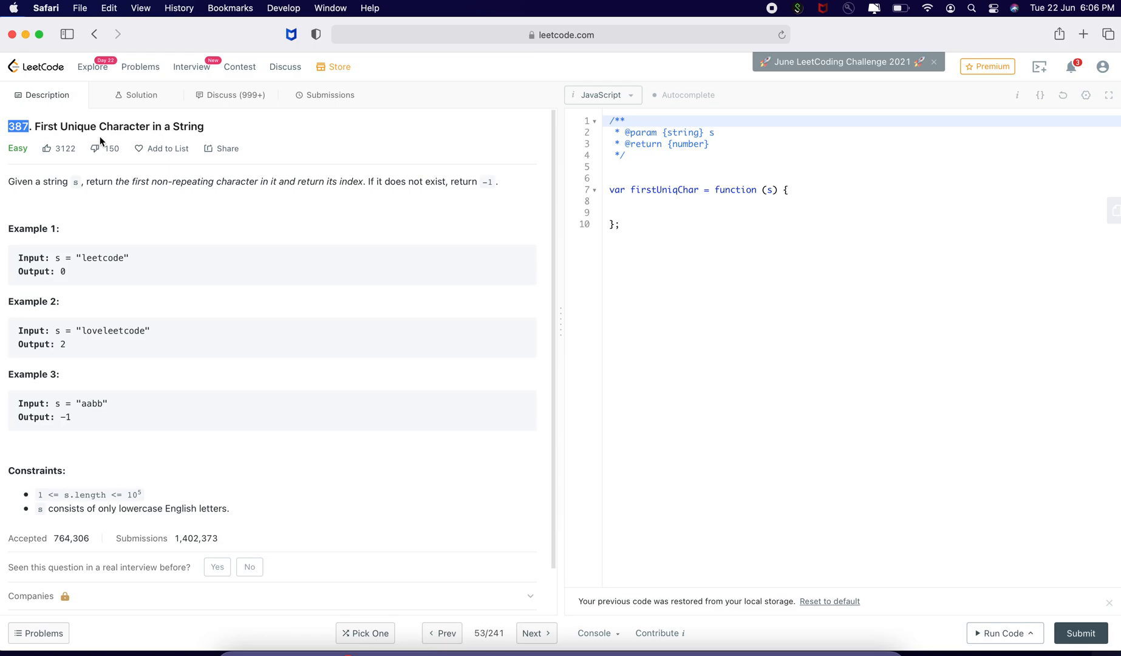
pyautogui.moveTo(300, 232)
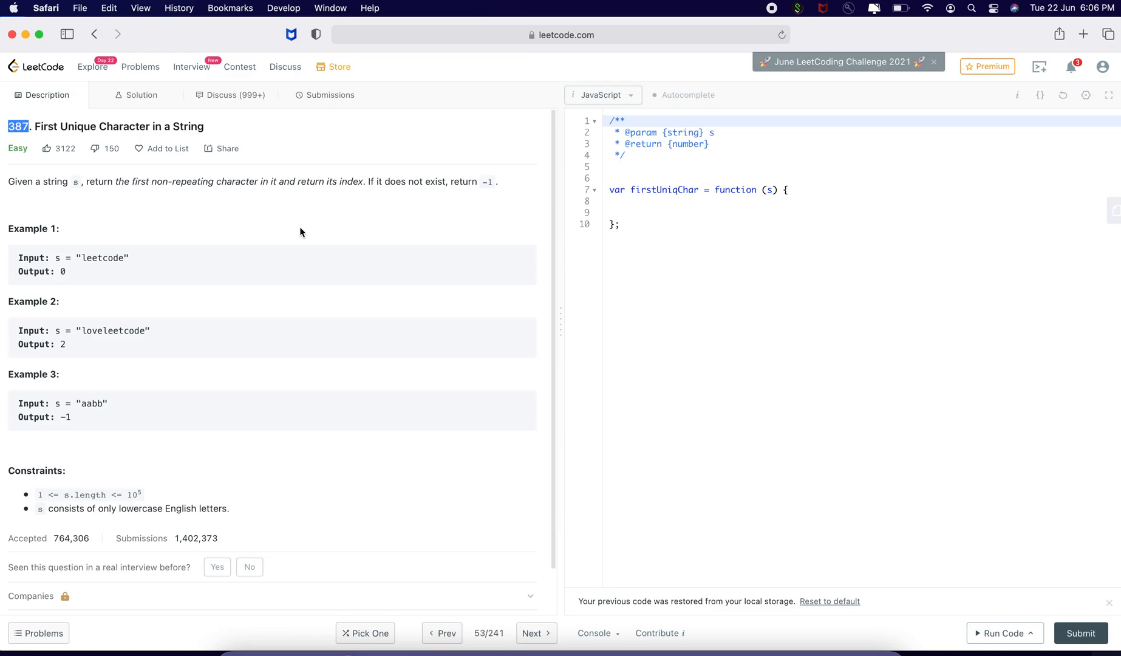
pyautogui.moveTo(559, 158)
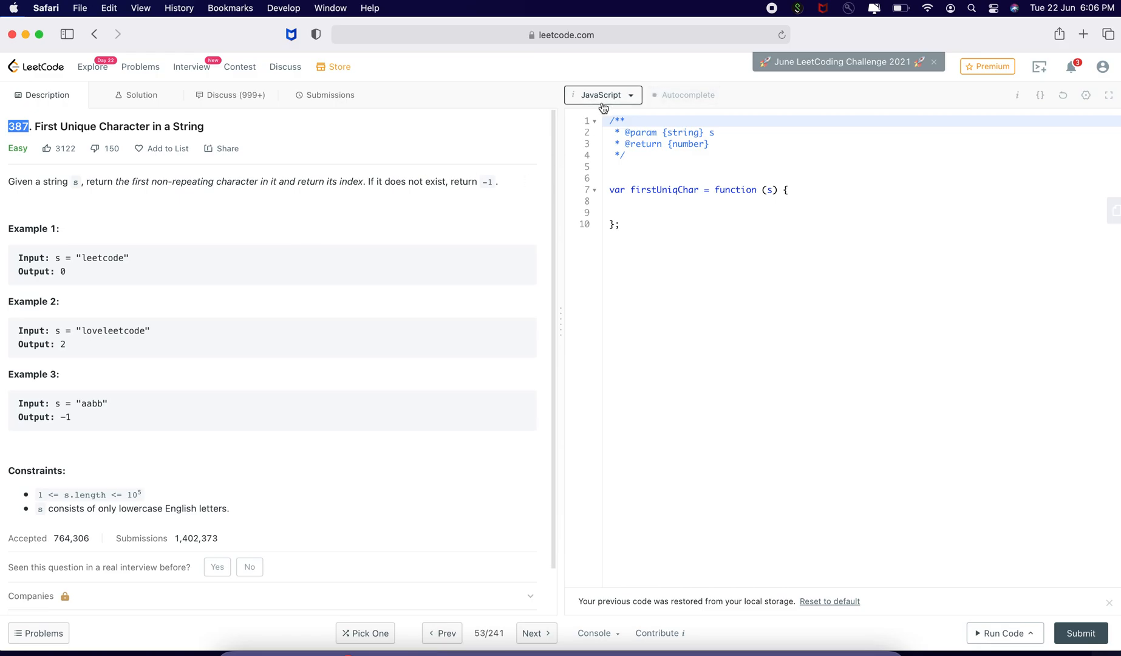
pyautogui.moveTo(90, 201)
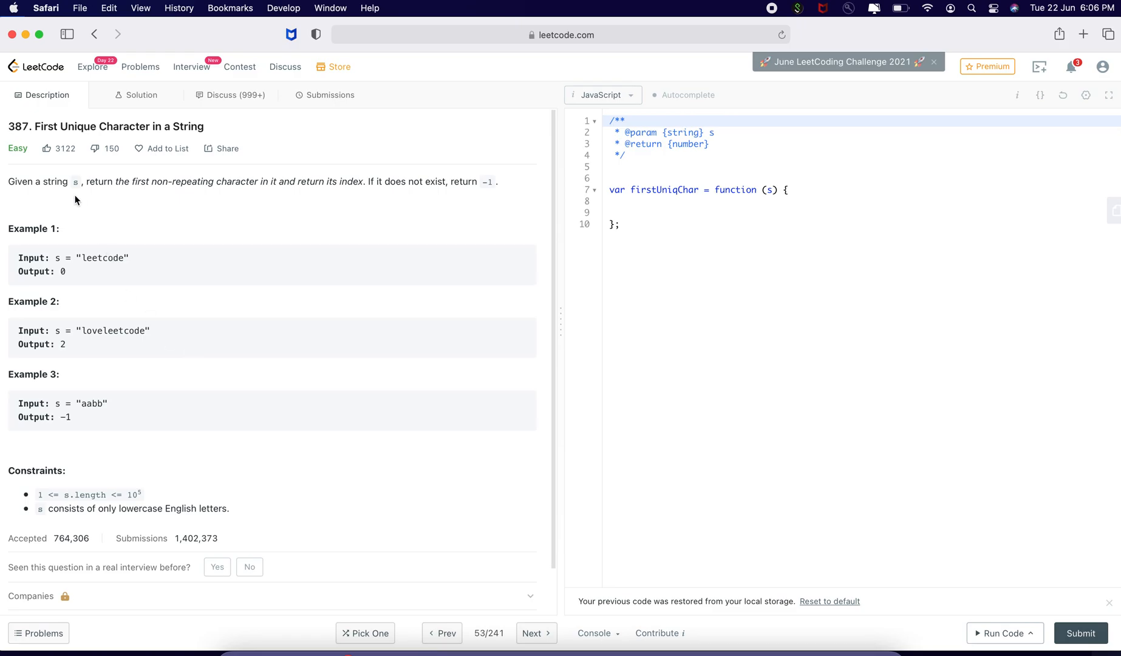
pyautogui.moveTo(96, 196)
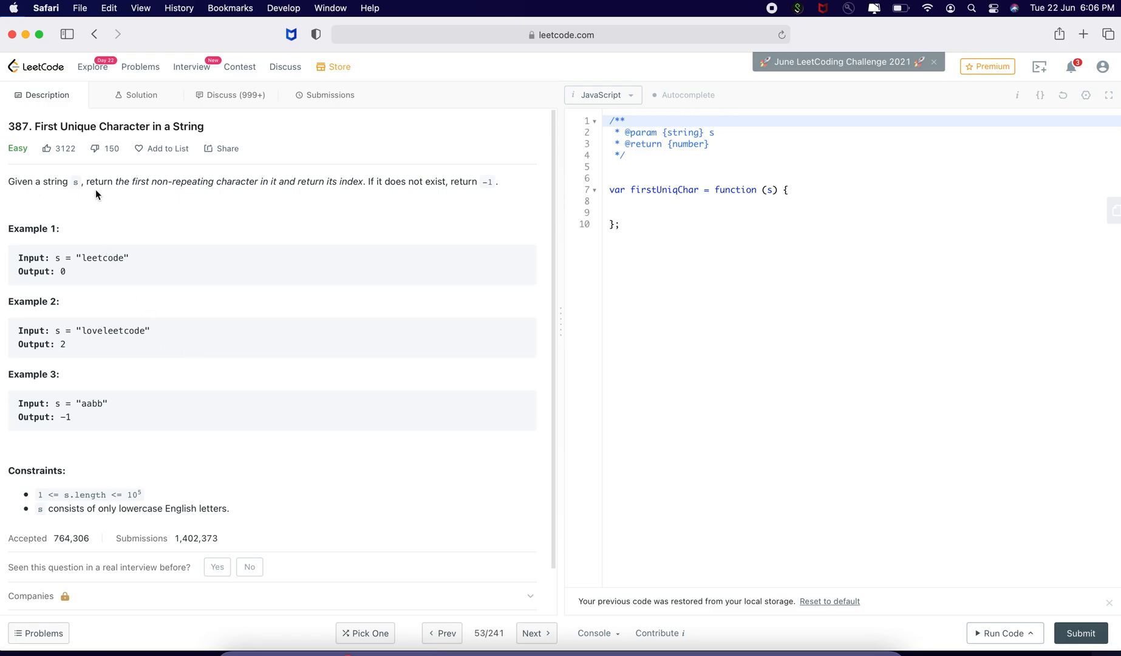
pyautogui.moveTo(234, 181)
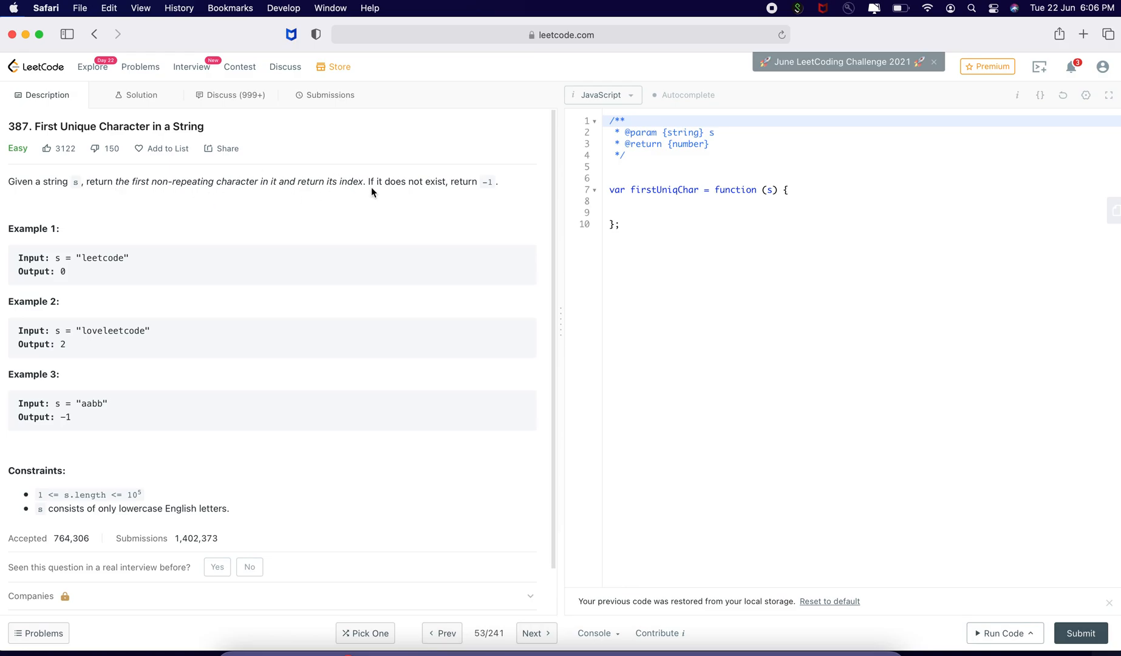
pyautogui.moveTo(455, 195)
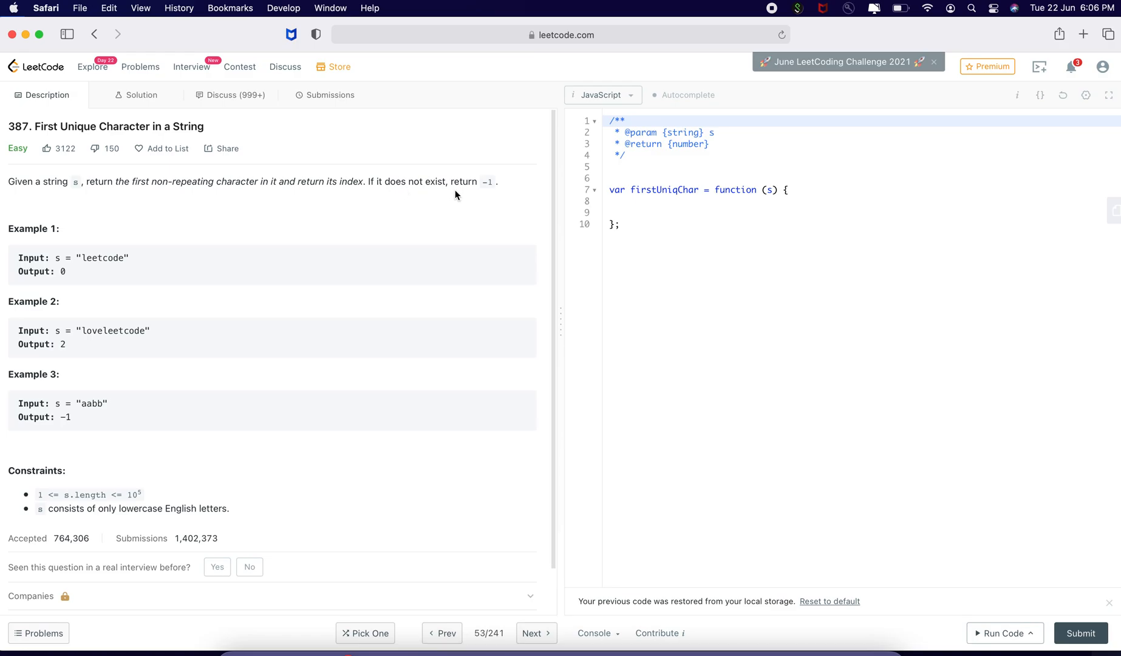
pyautogui.moveTo(245, 254)
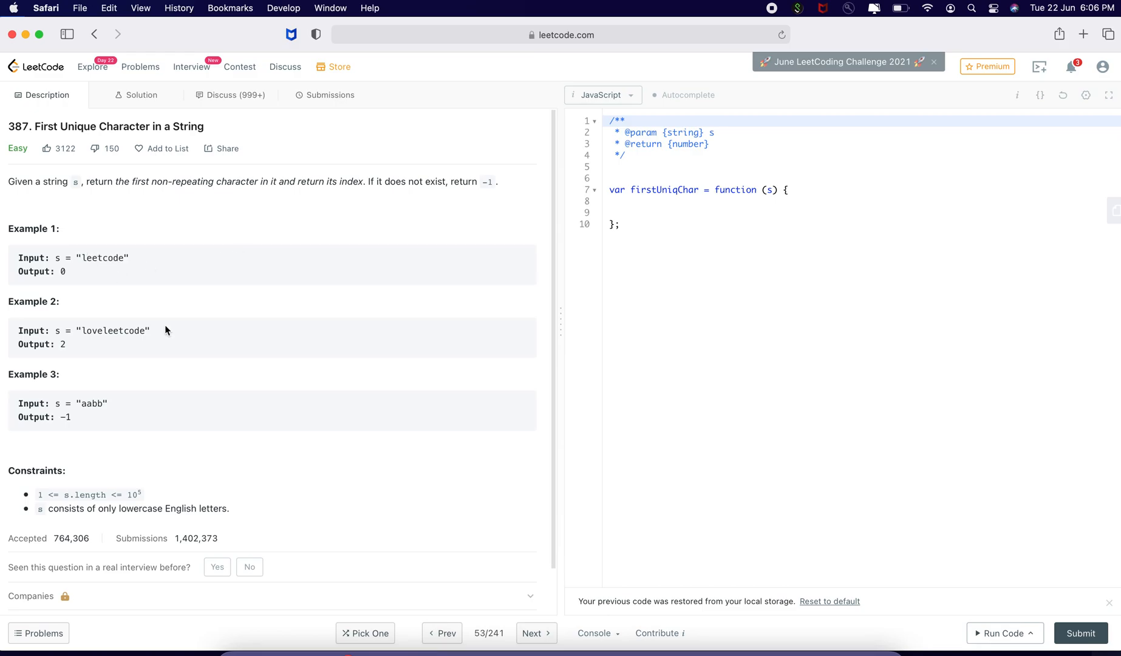
pyautogui.moveTo(133, 305)
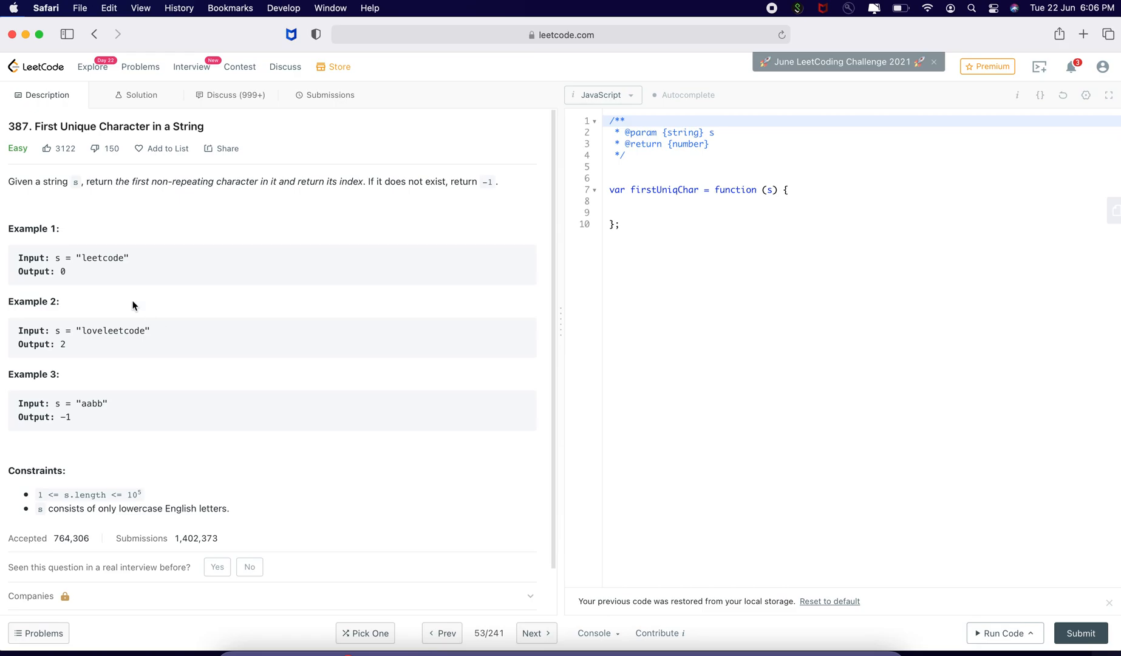
pyautogui.moveTo(119, 288)
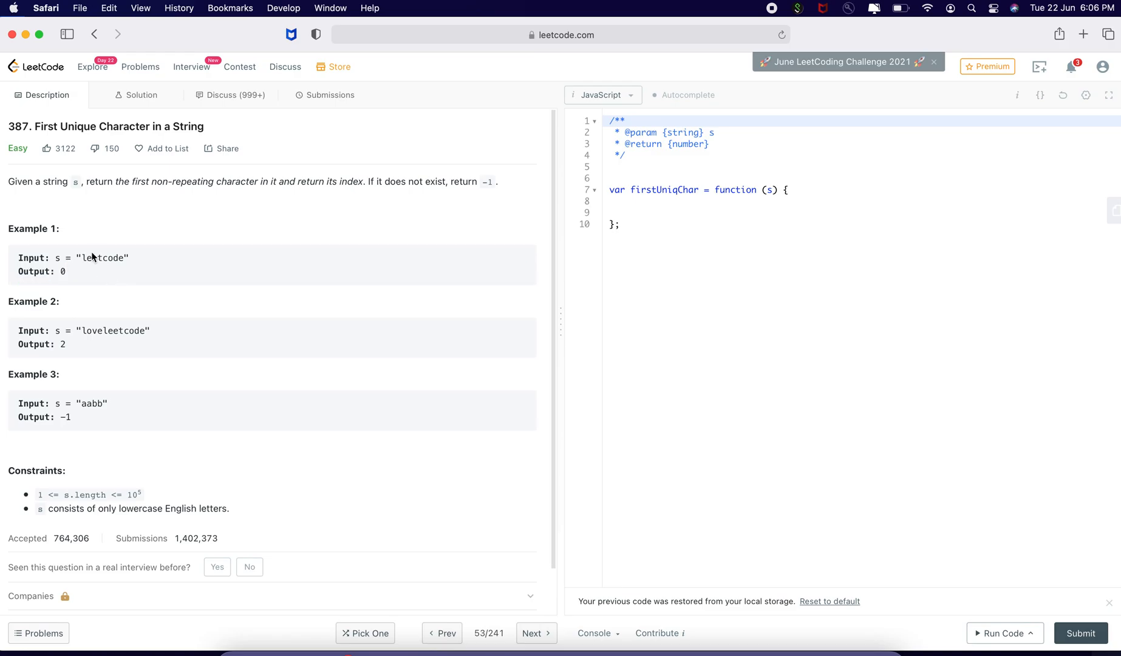
pyautogui.moveTo(90, 328)
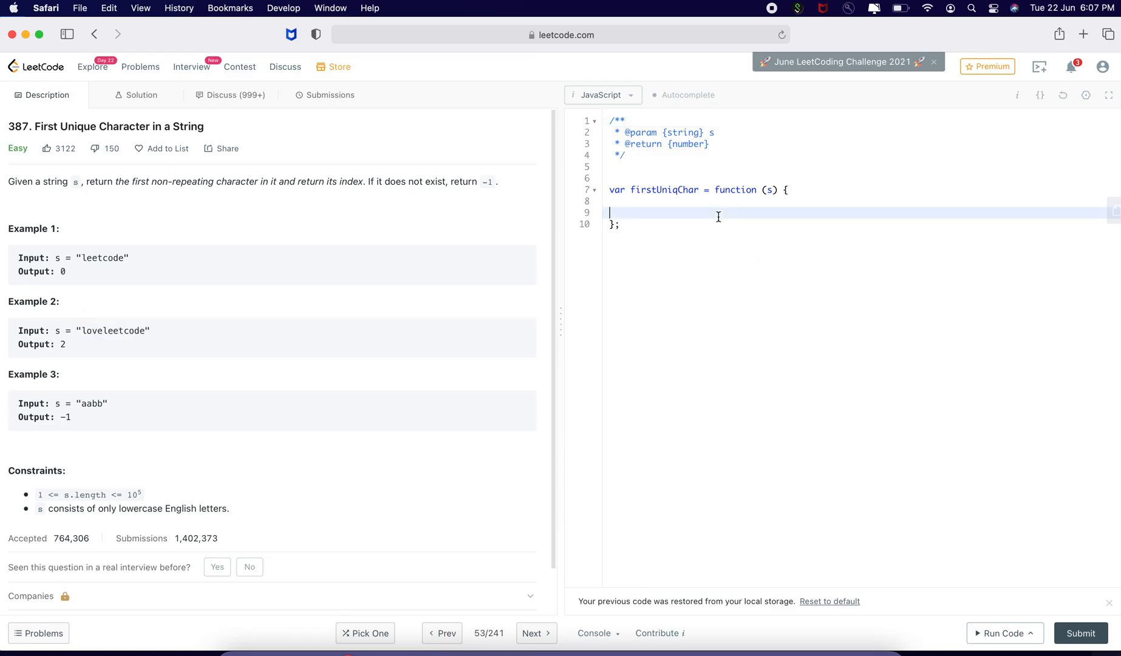
pyautogui.write("//s = '")
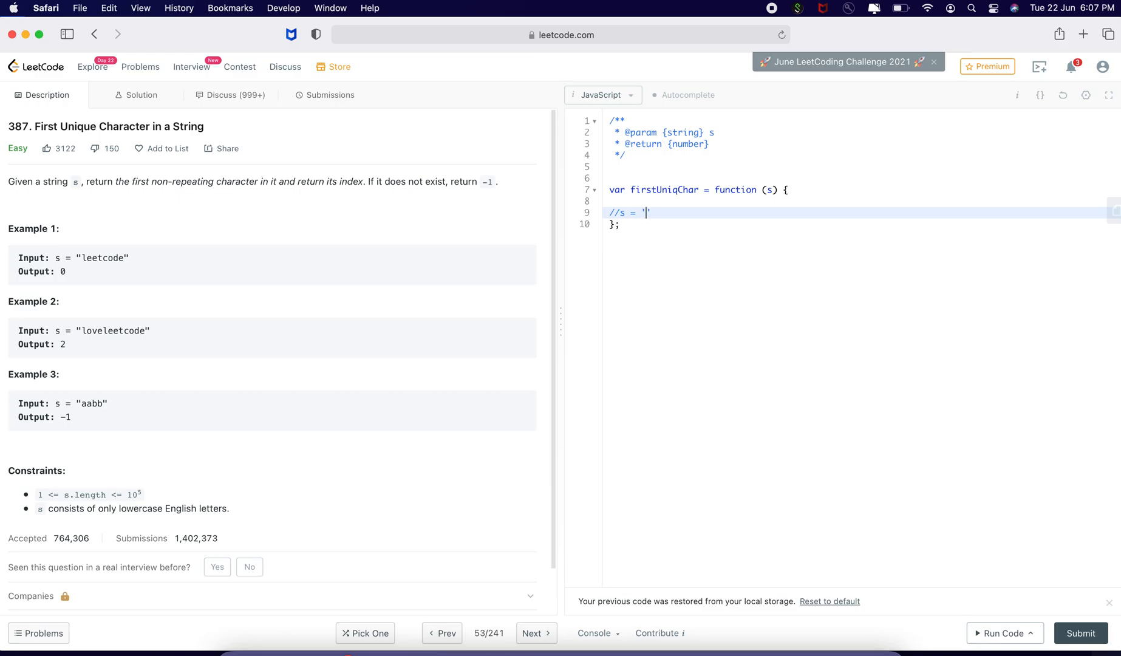
pyautogui.write('IBM')
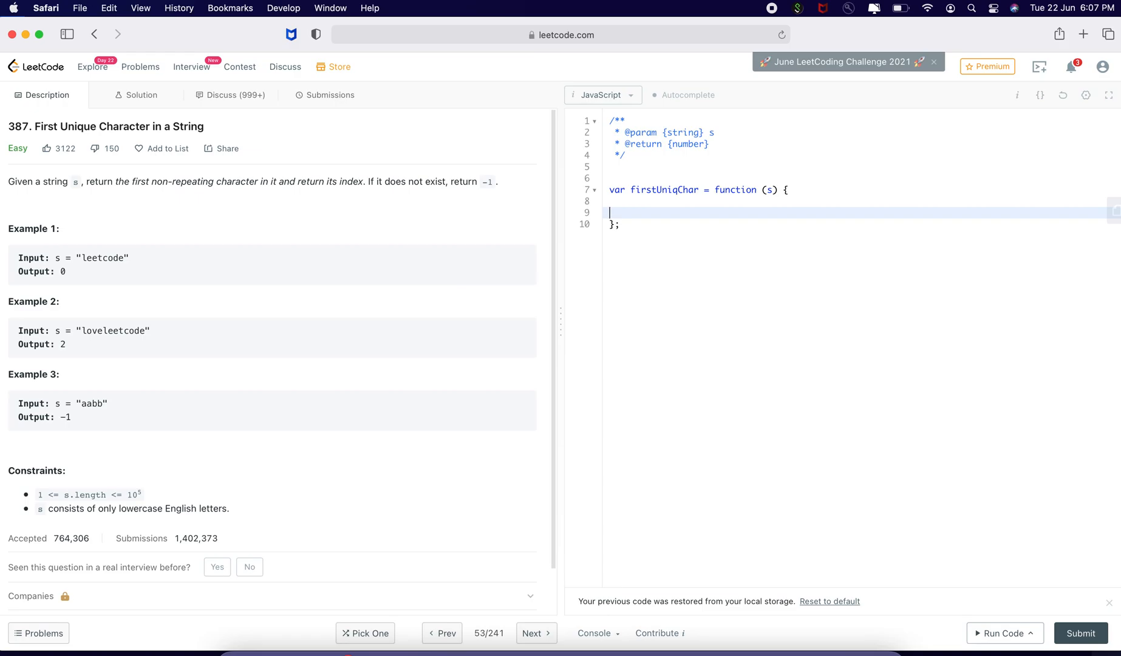
pyautogui.write('let')
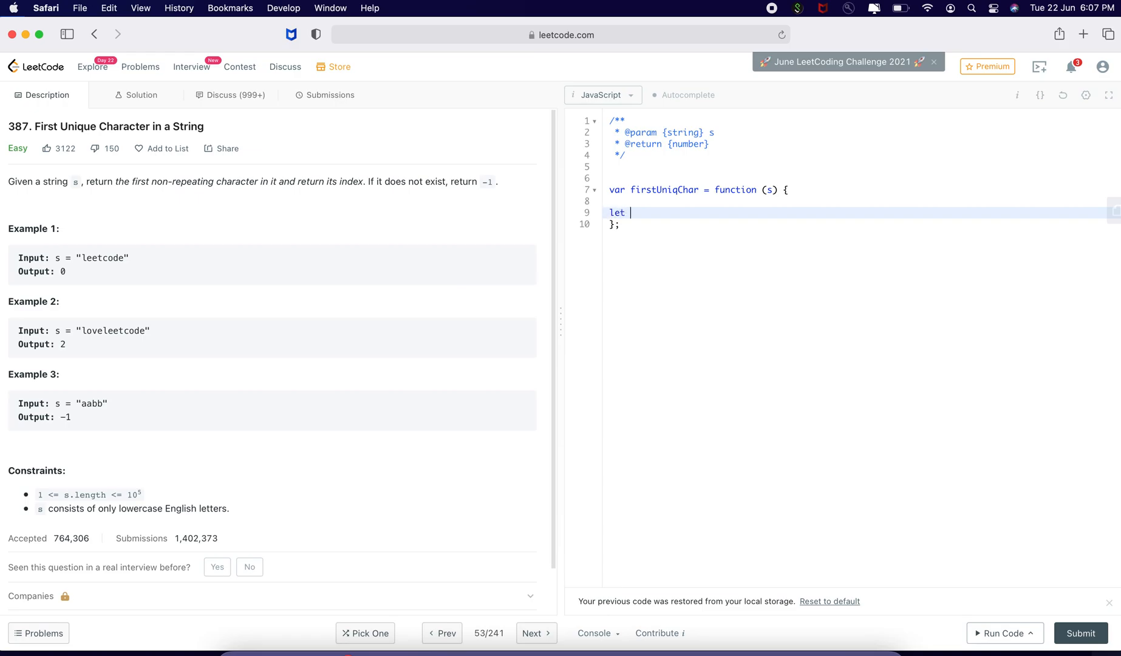
pyautogui.write('obj ={}')
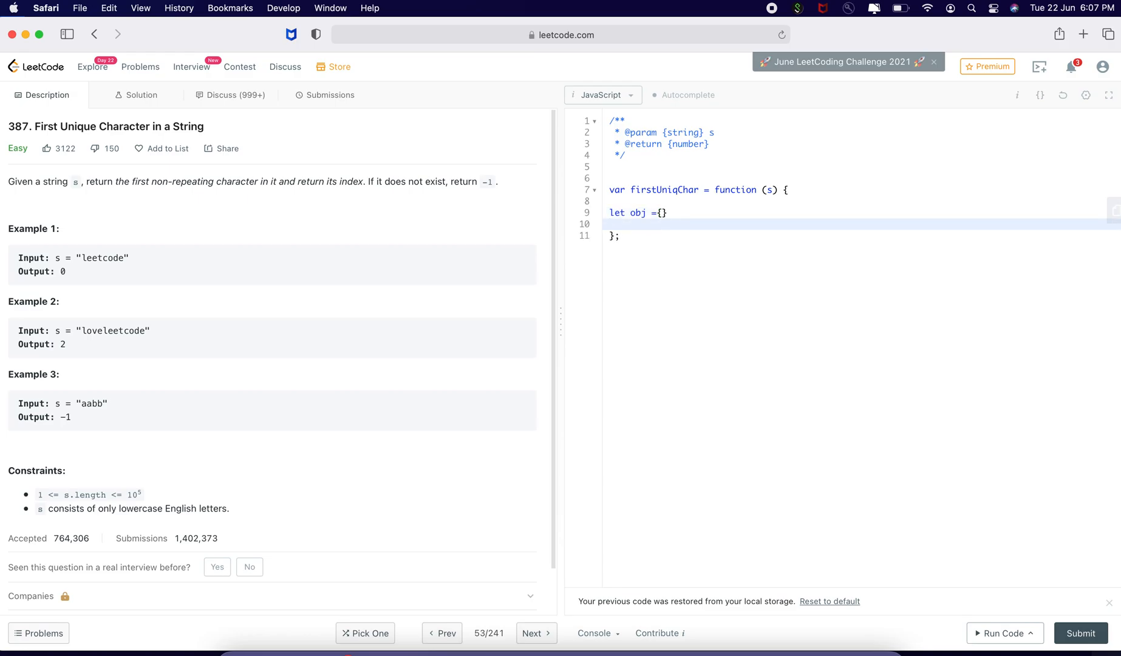
# Step: Begin the counting loop header for(let i=0; i<=s.length-1; over the string's indices
pyautogui.write('fo')
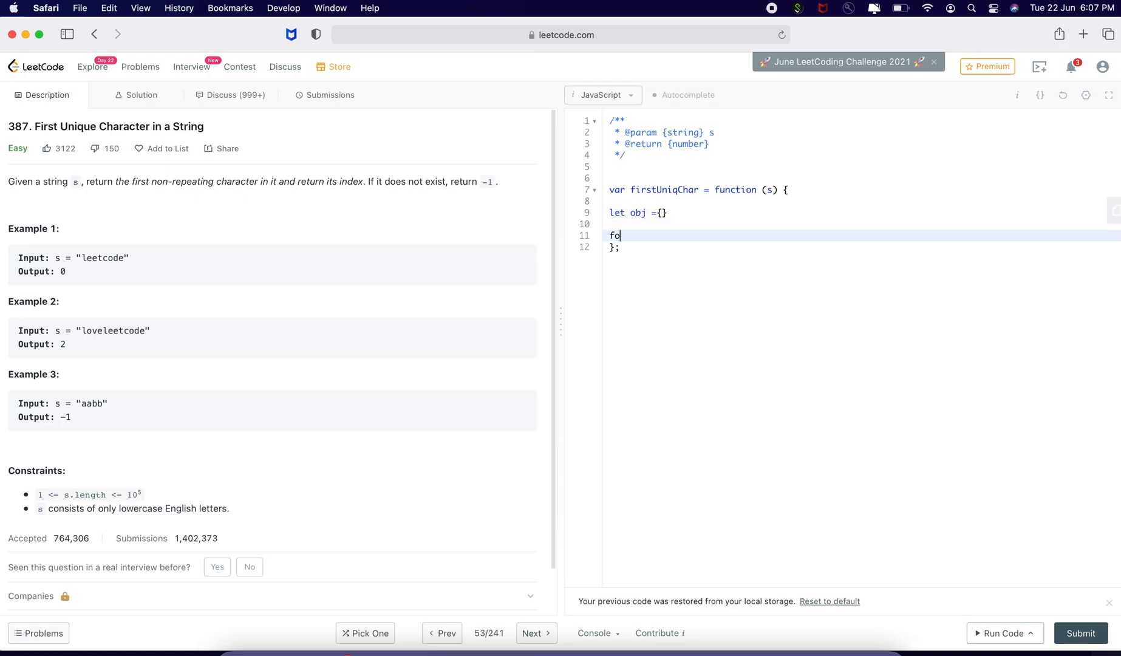
pyautogui.write('r')
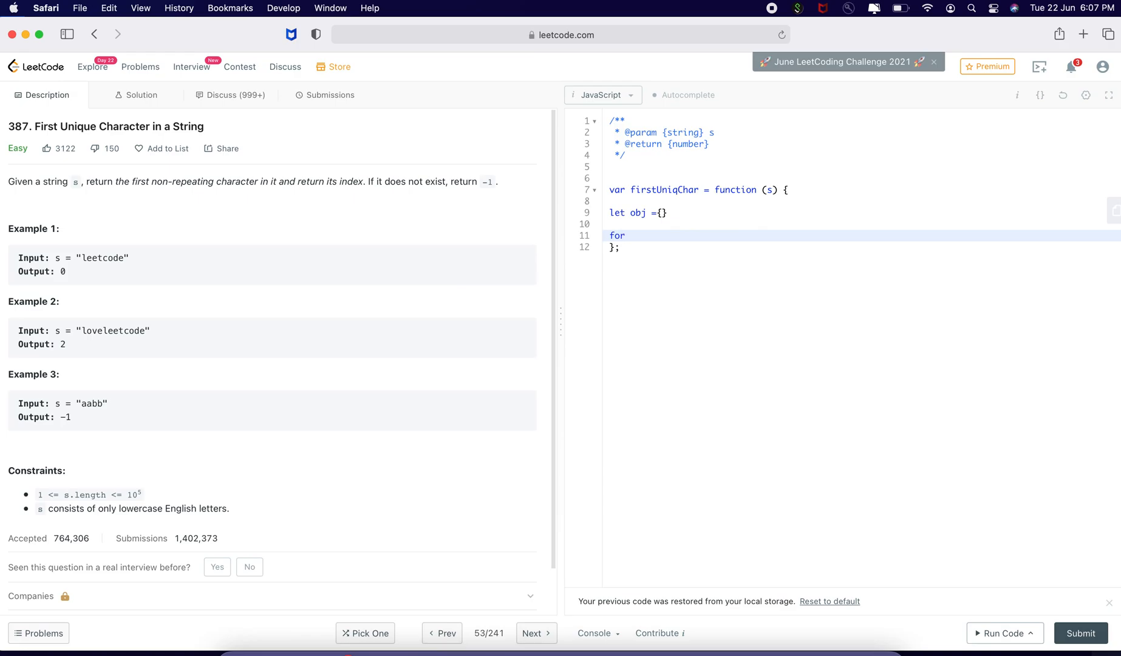
pyautogui.write('(let i')
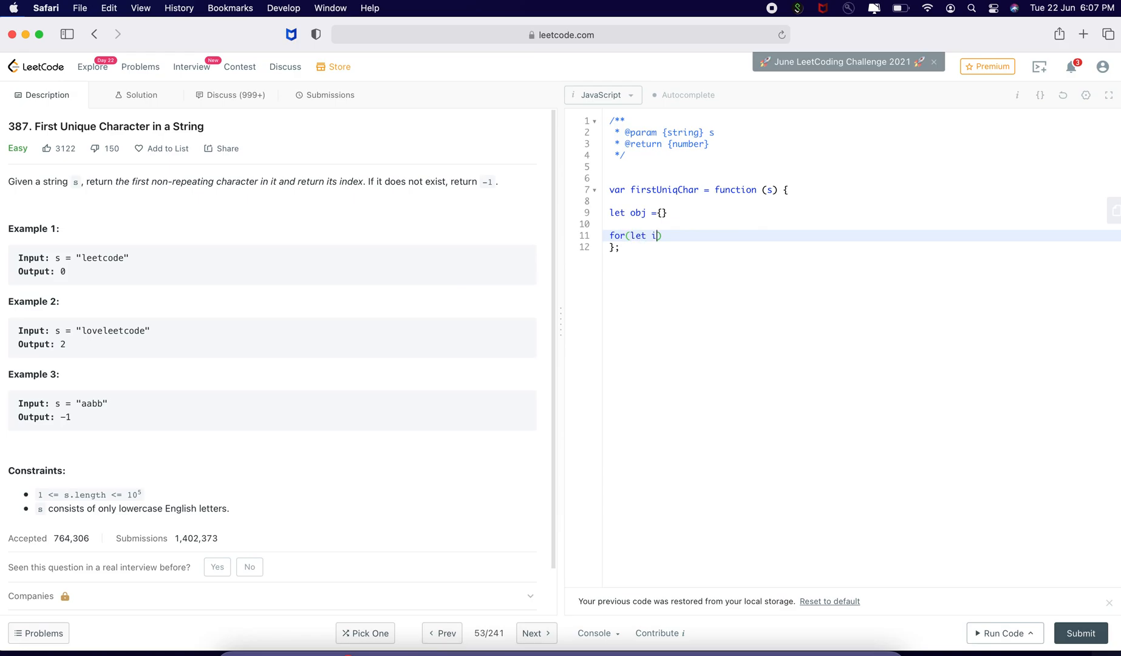
pyautogui.write('=0;')
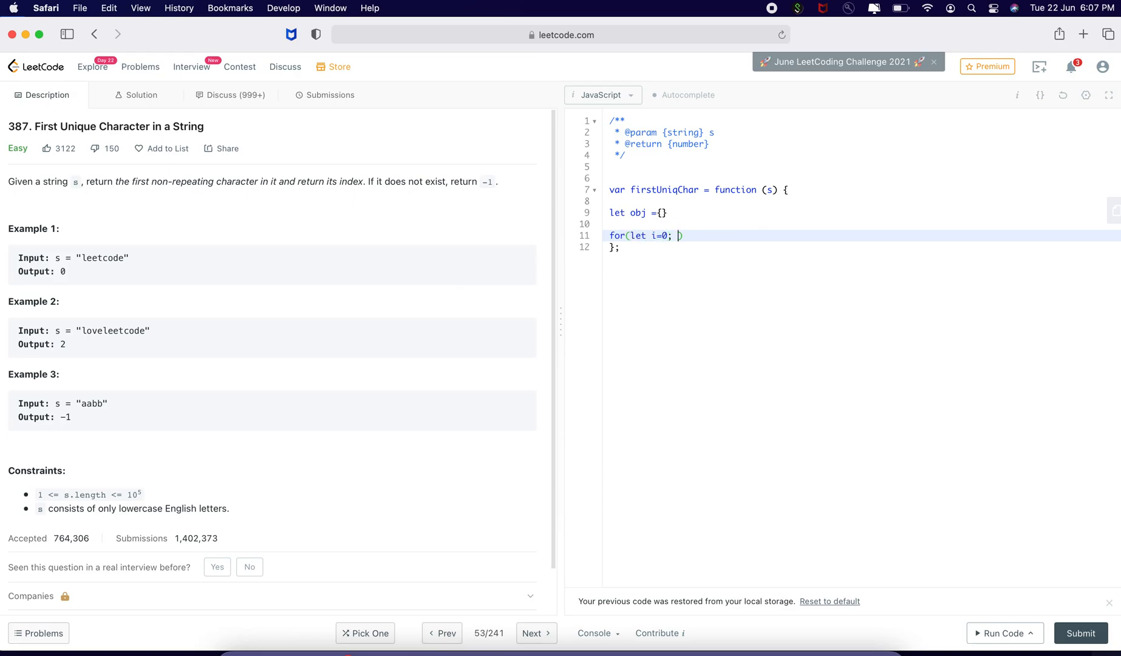
pyautogui.write('i<')
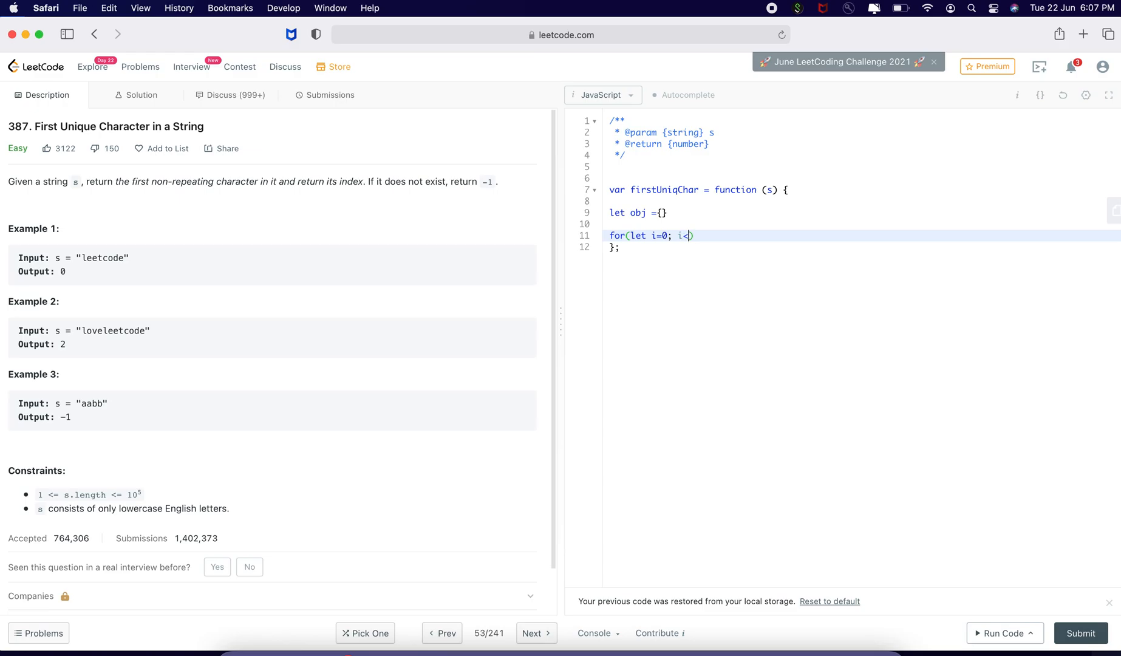
pyautogui.write('=s.l')
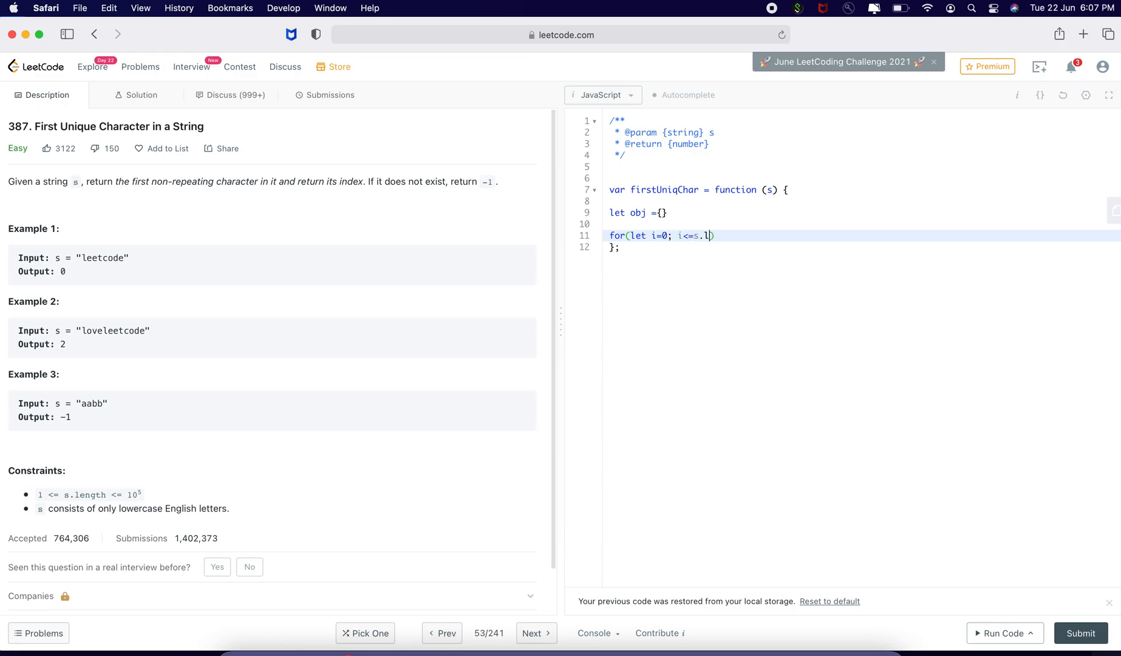
pyautogui.write('ength-1')
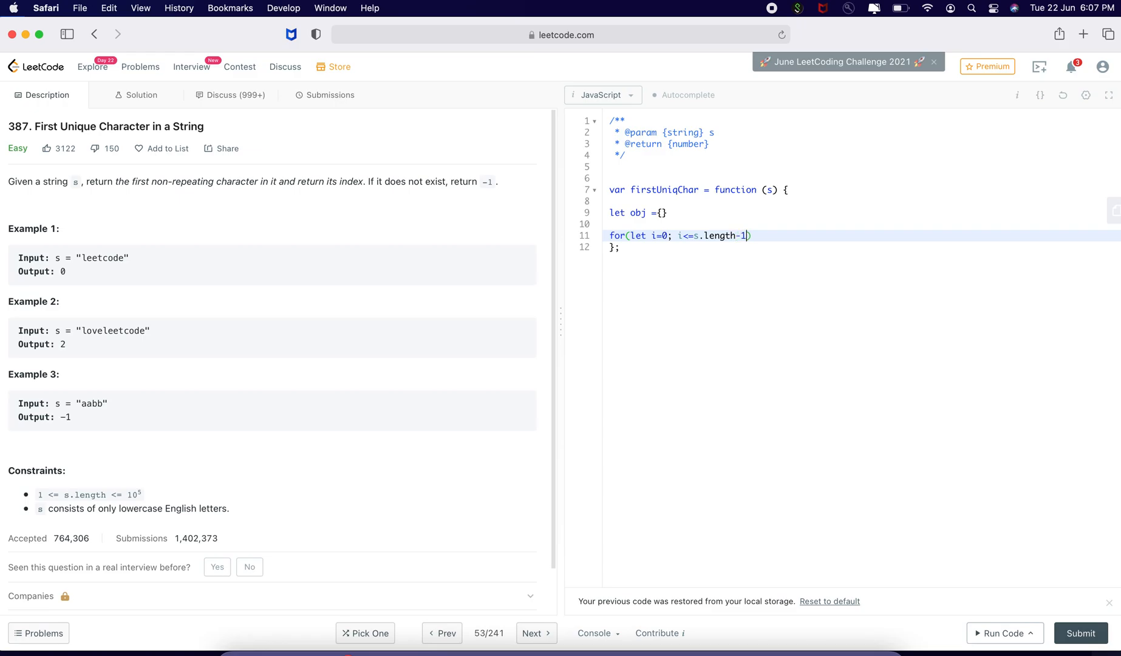
pyautogui.write(';')
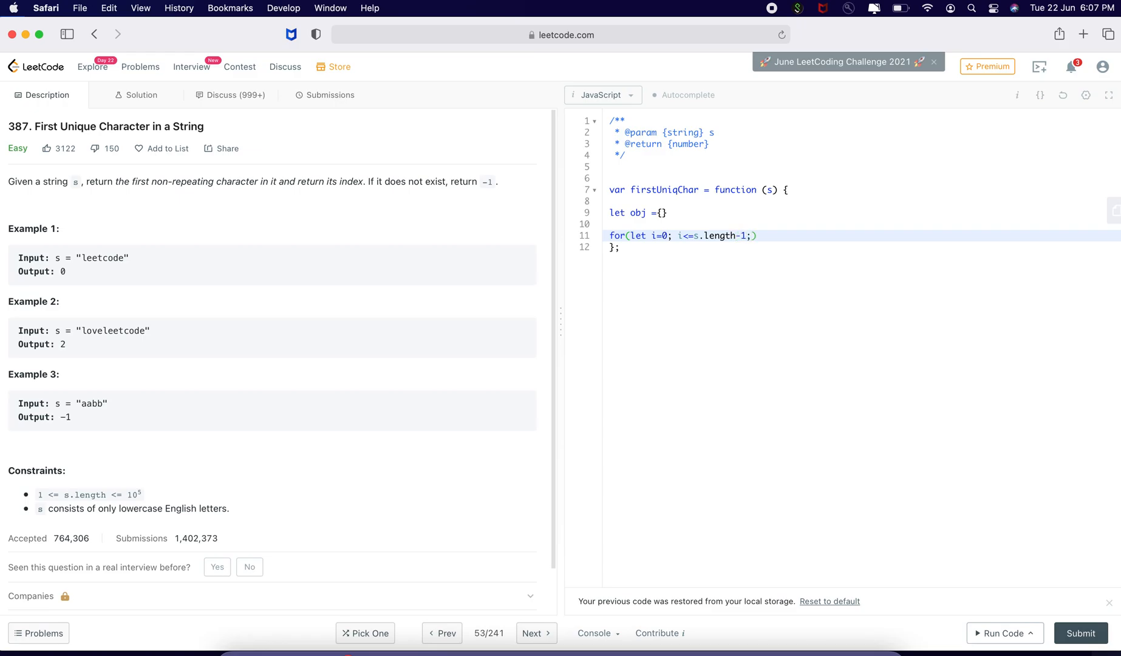
# Step: Finish the loop header with i++){ and declare ch = s[i] for the current character
pyautogui.write('i++){')
pyautogui.write('let c')
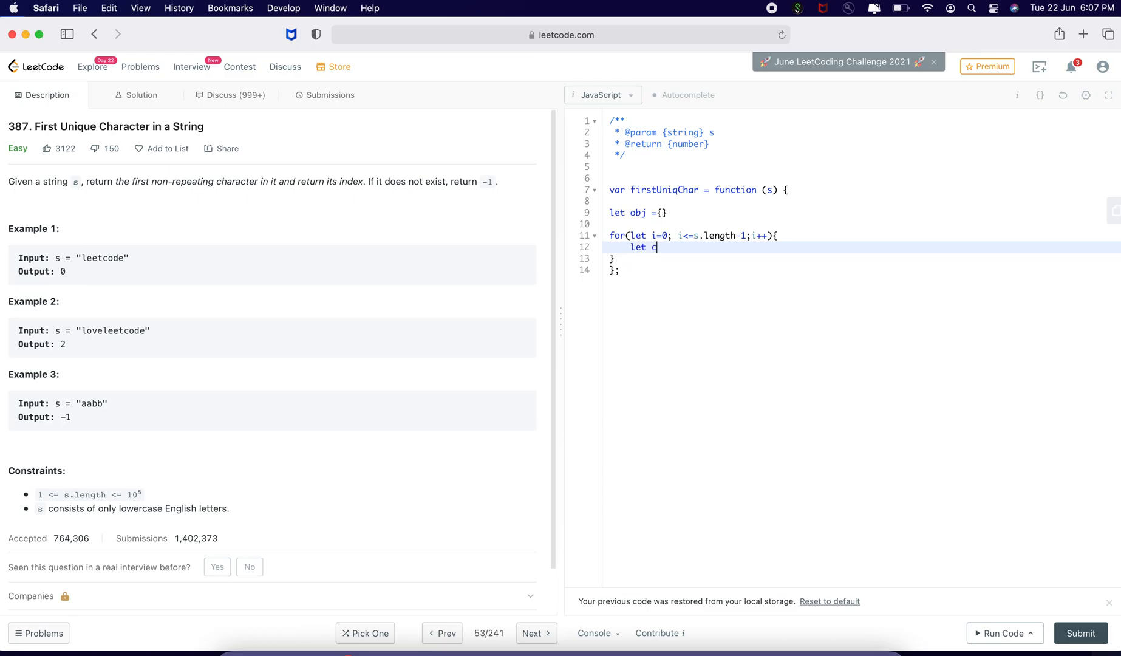
pyautogui.write('h =')
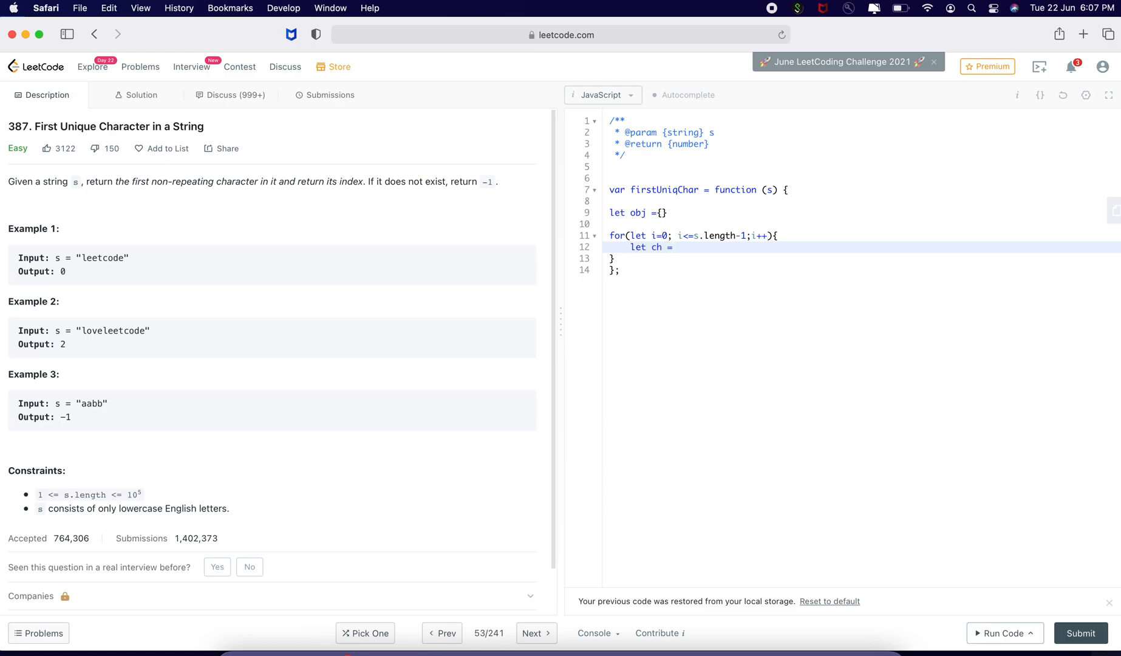
pyautogui.write('s[]')
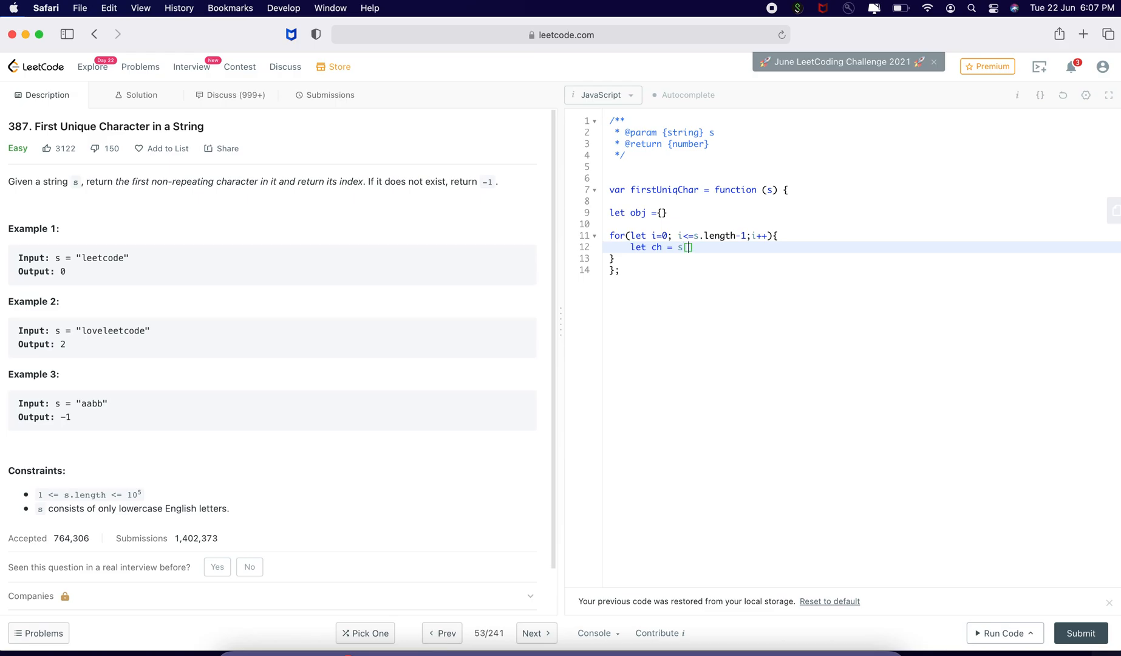
pyautogui.write('i')
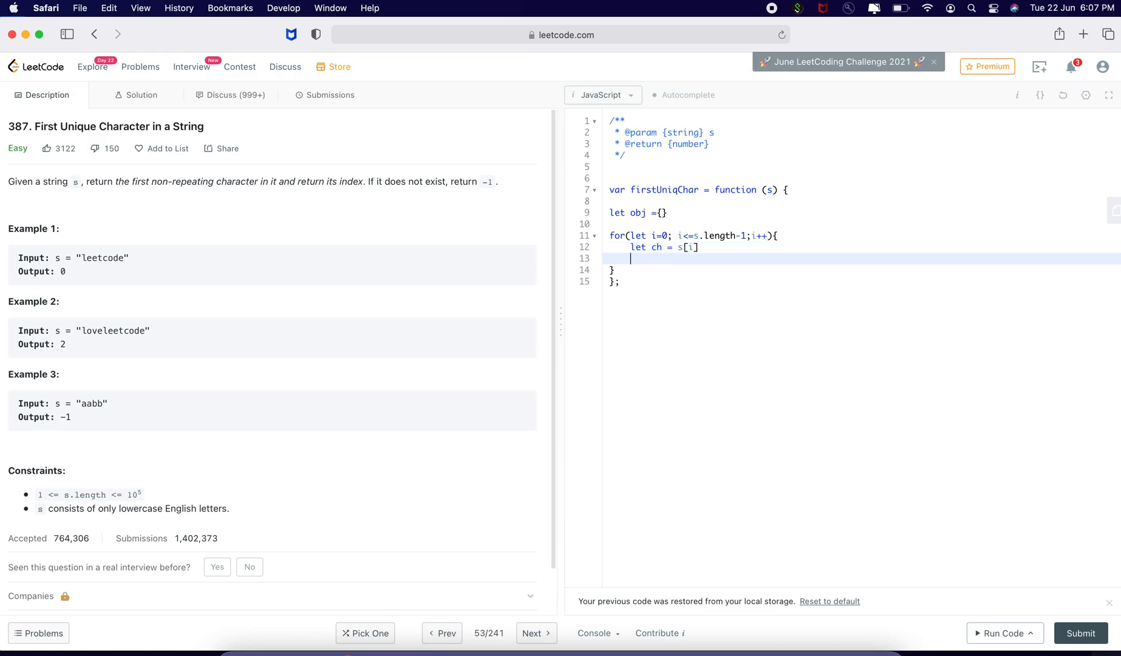
# Step: Count each character with if(!obj[ch]){obj[ch]=1}else{obj[ch]++}
pyautogui.write('if')
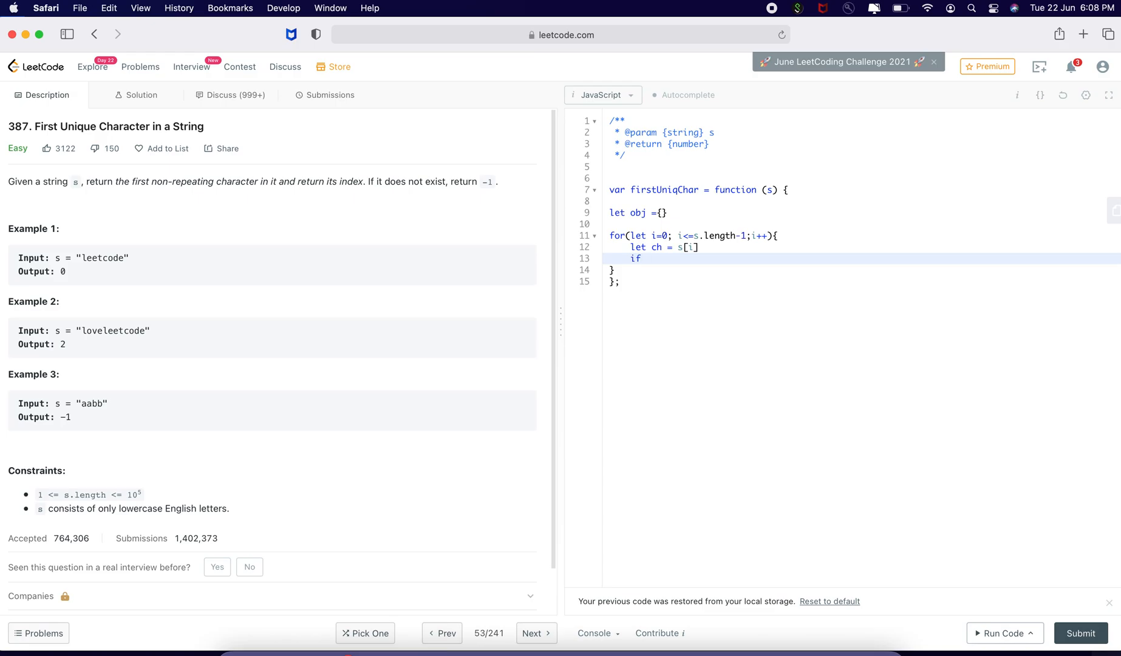
pyautogui.write('()')
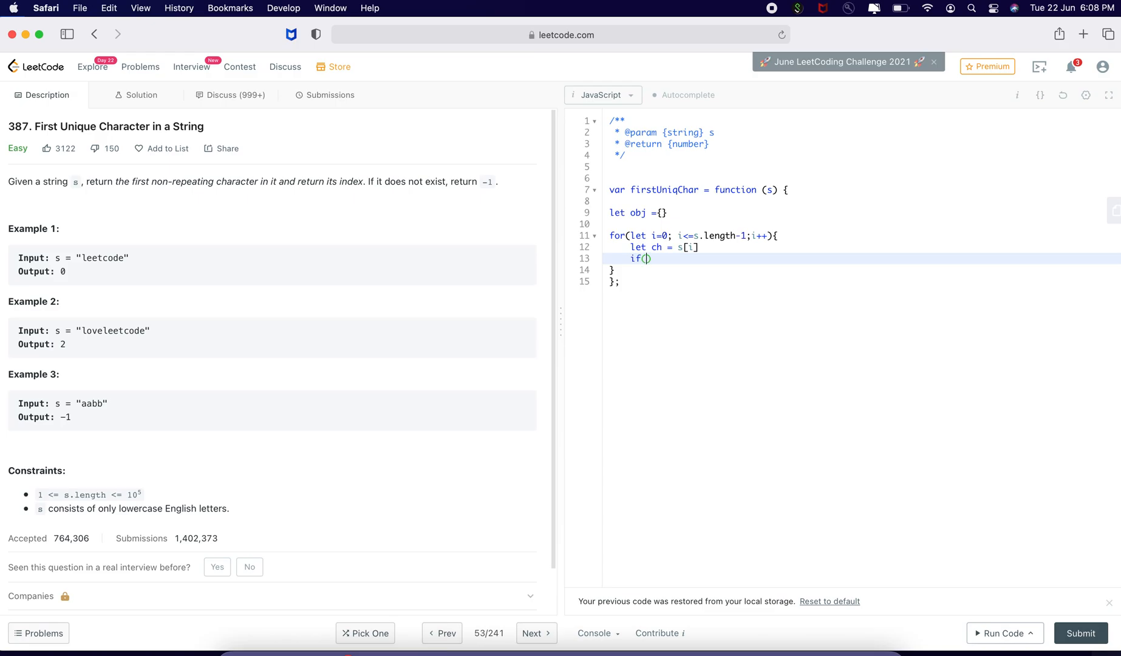
pyautogui.write('!')
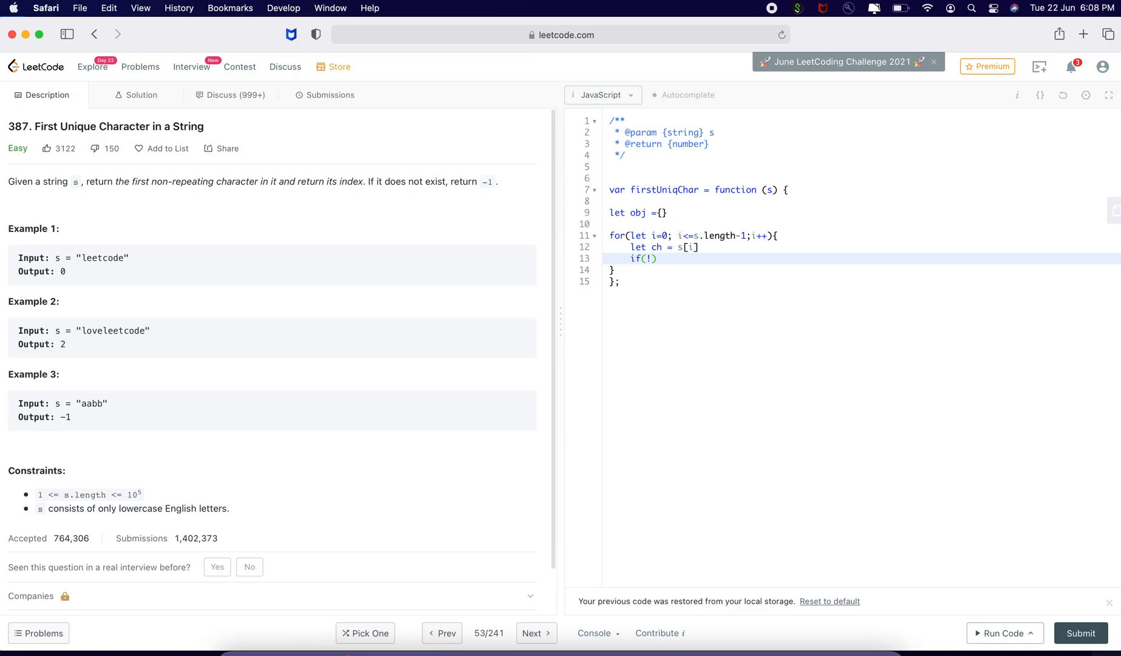
pyautogui.write('obj[ch')
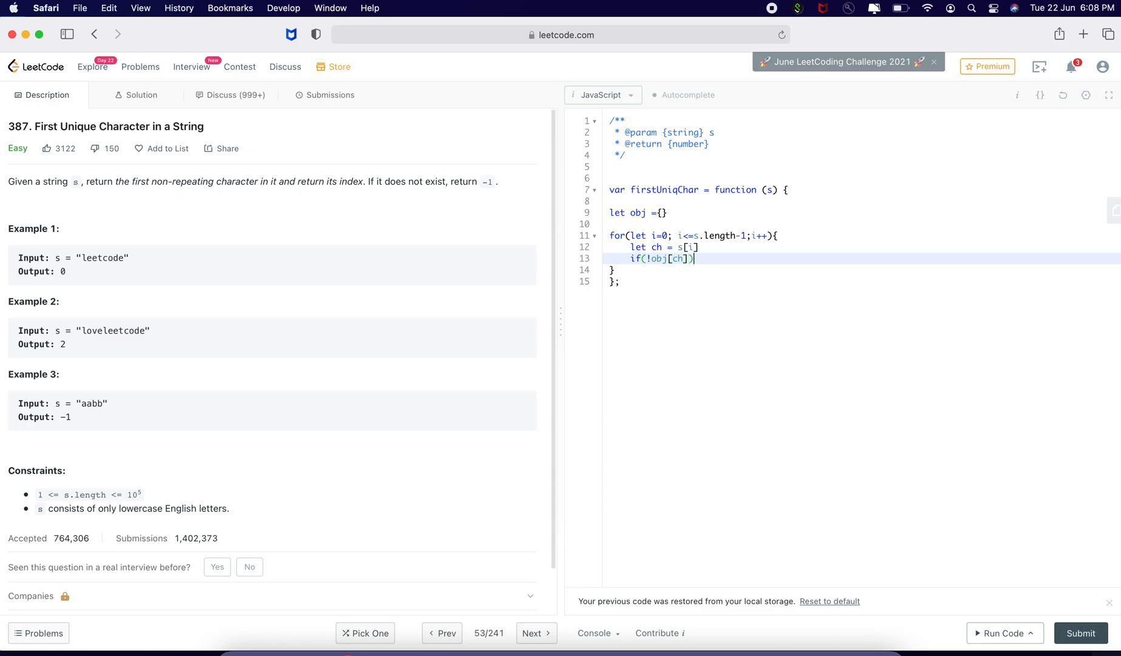
pyautogui.write('{')
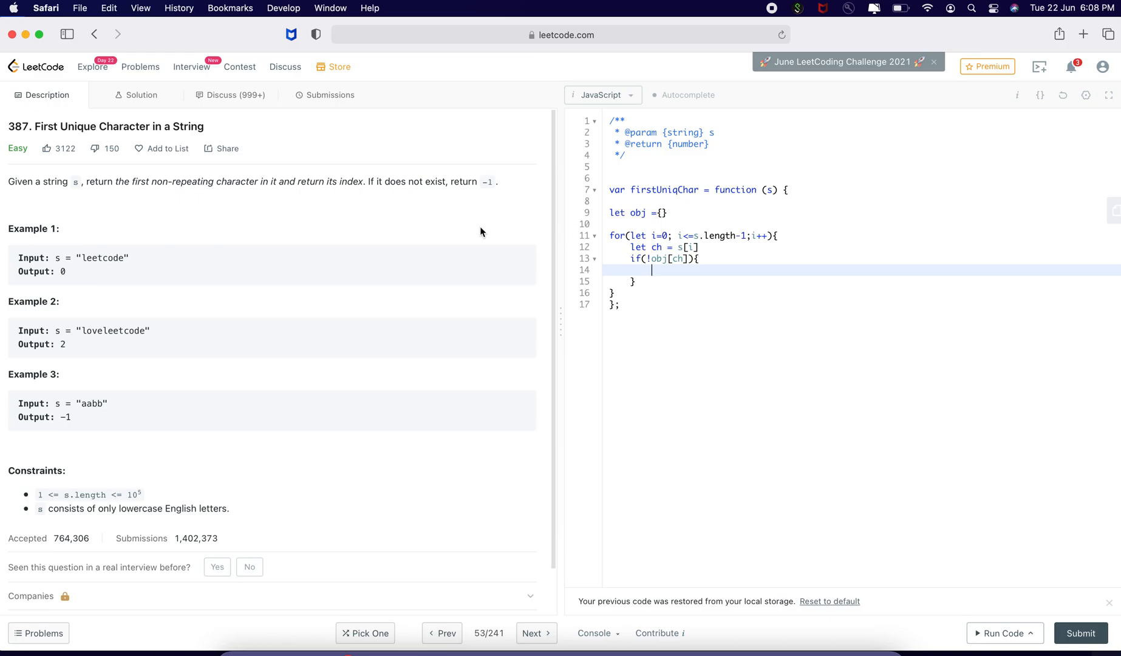
pyautogui.moveTo(660, 229)
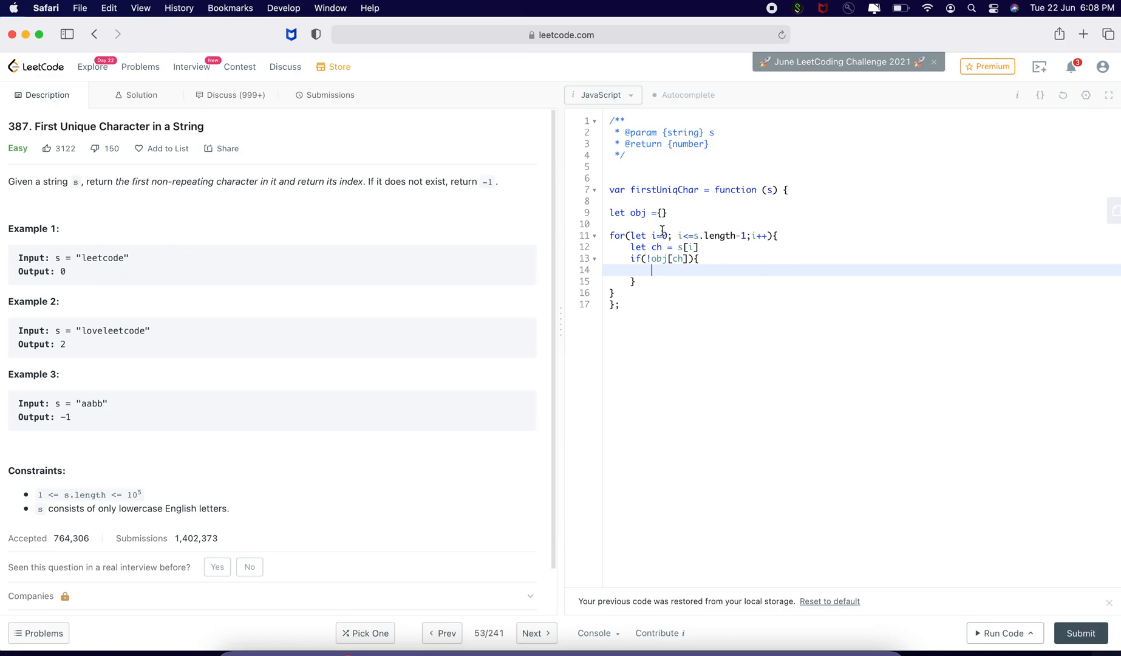
pyautogui.write('obj')
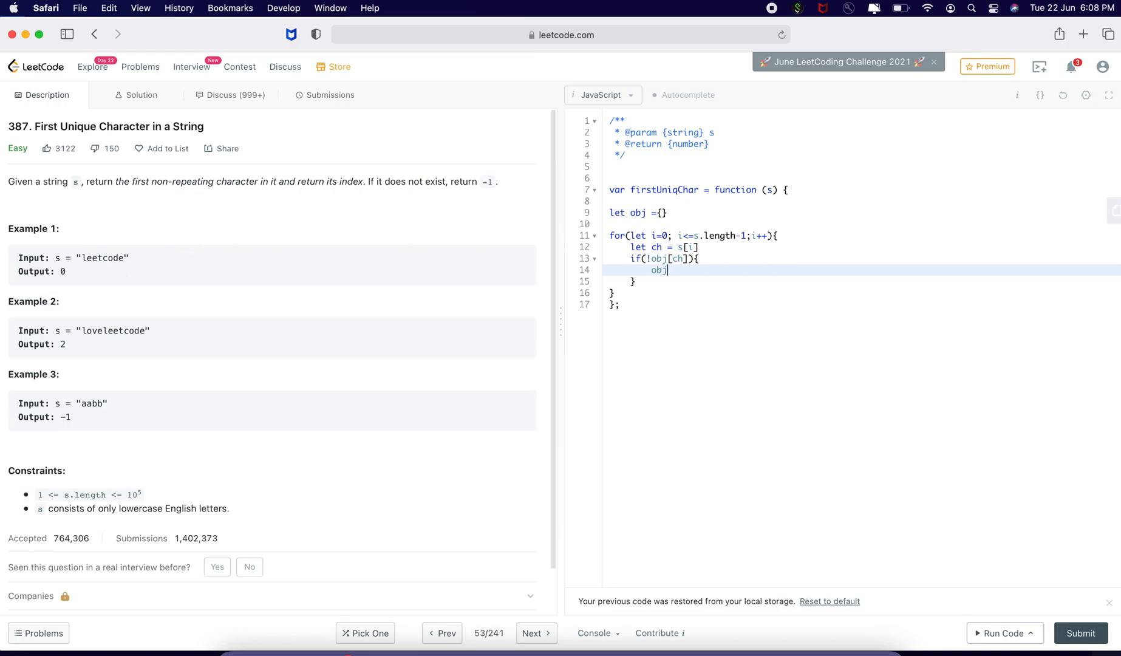
pyautogui.write('[ch]=1')
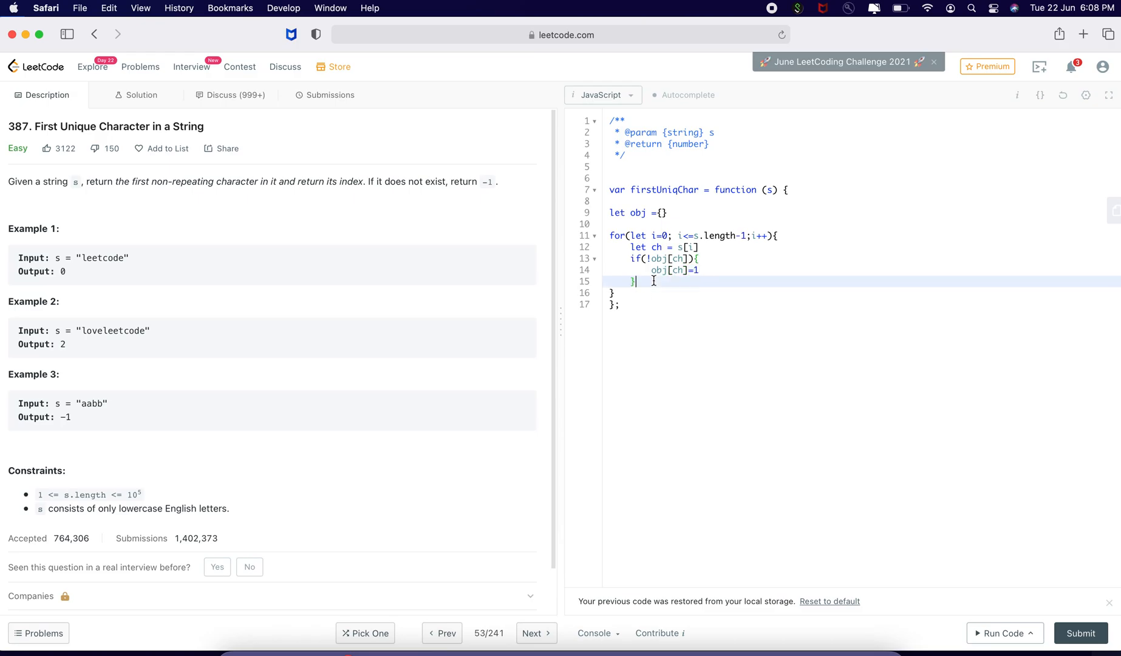
pyautogui.write('else{')
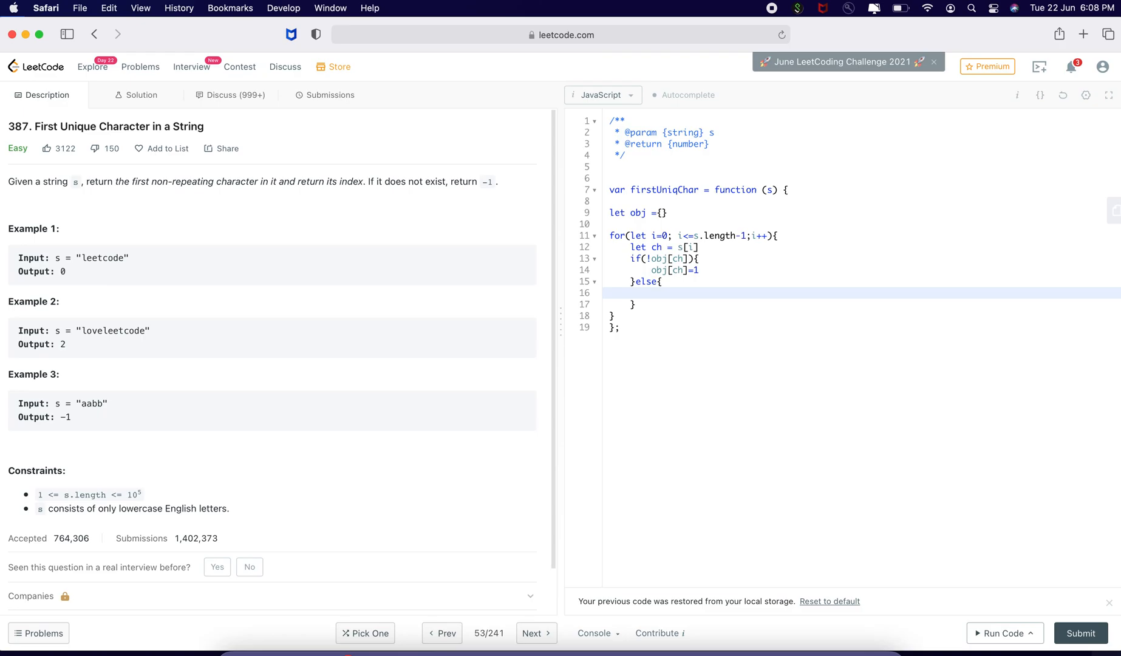
pyautogui.write('obj[c')
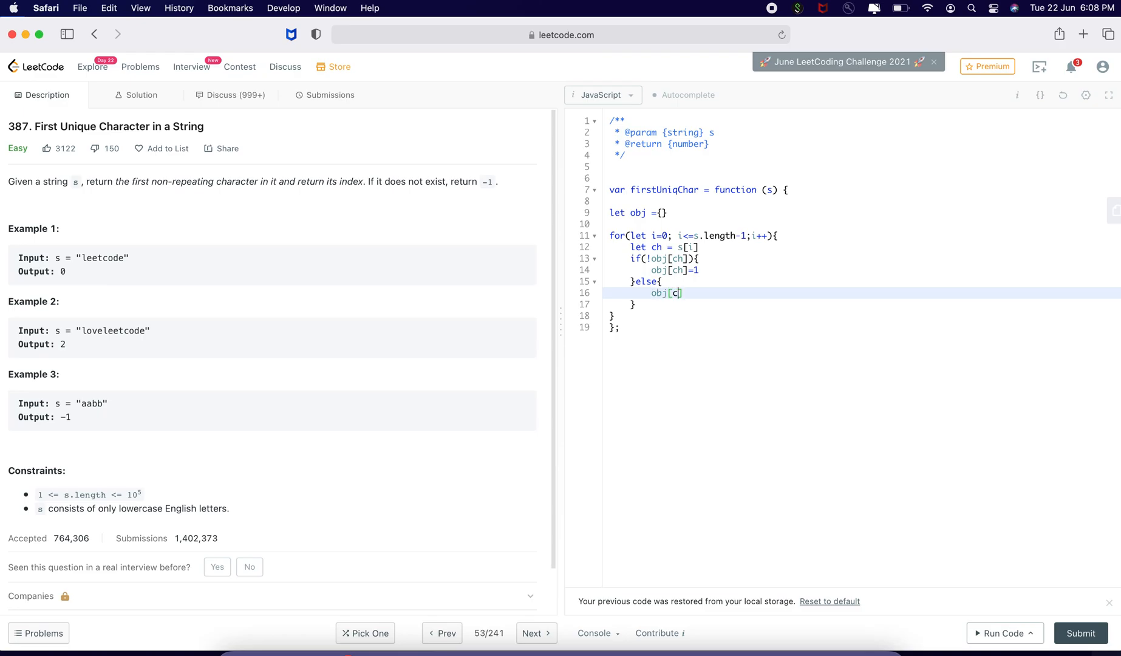
pyautogui.write('h]++')
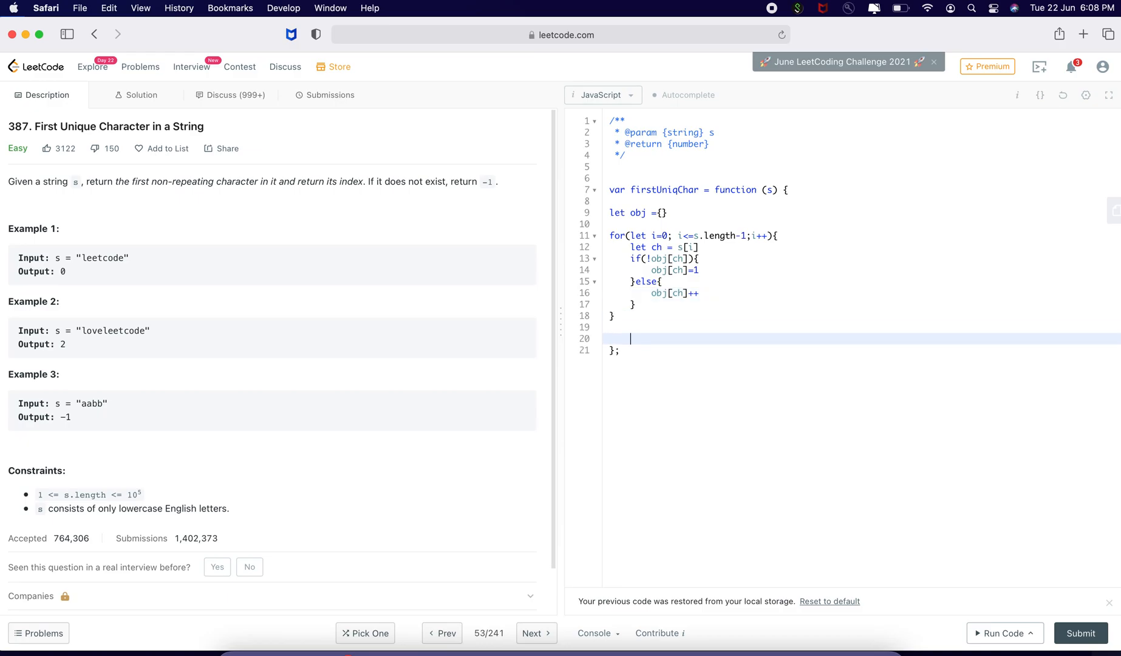
# Step: Start a second loop for(let key in obj) that checks obj[key]===1
pyautogui.write('for(let key')
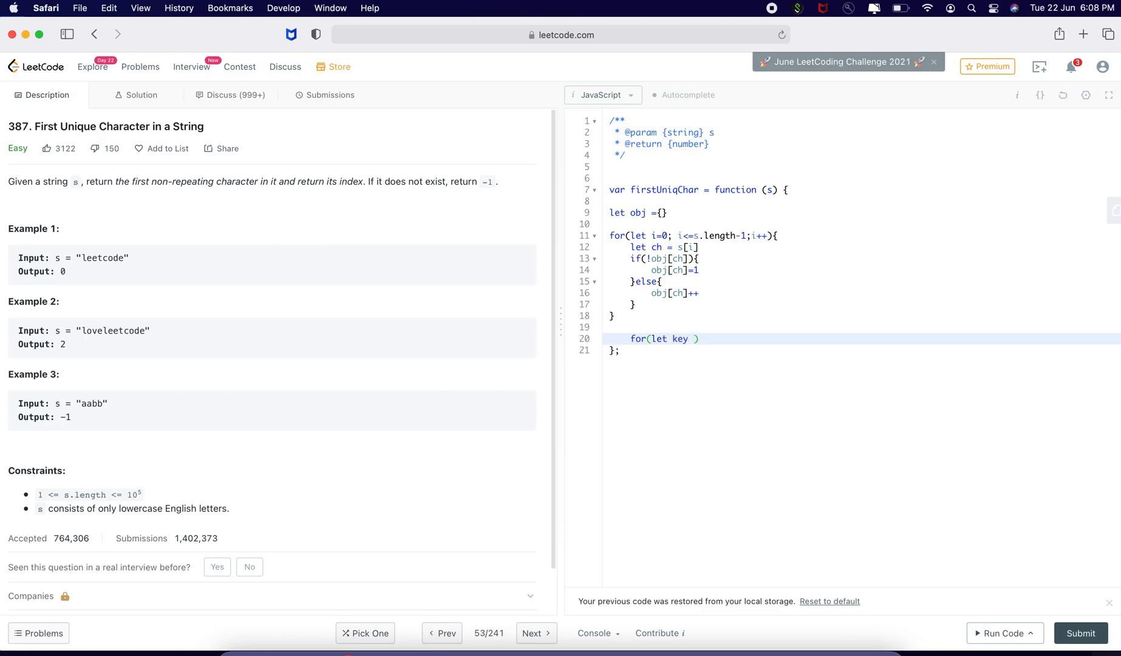
pyautogui.write('in obj)')
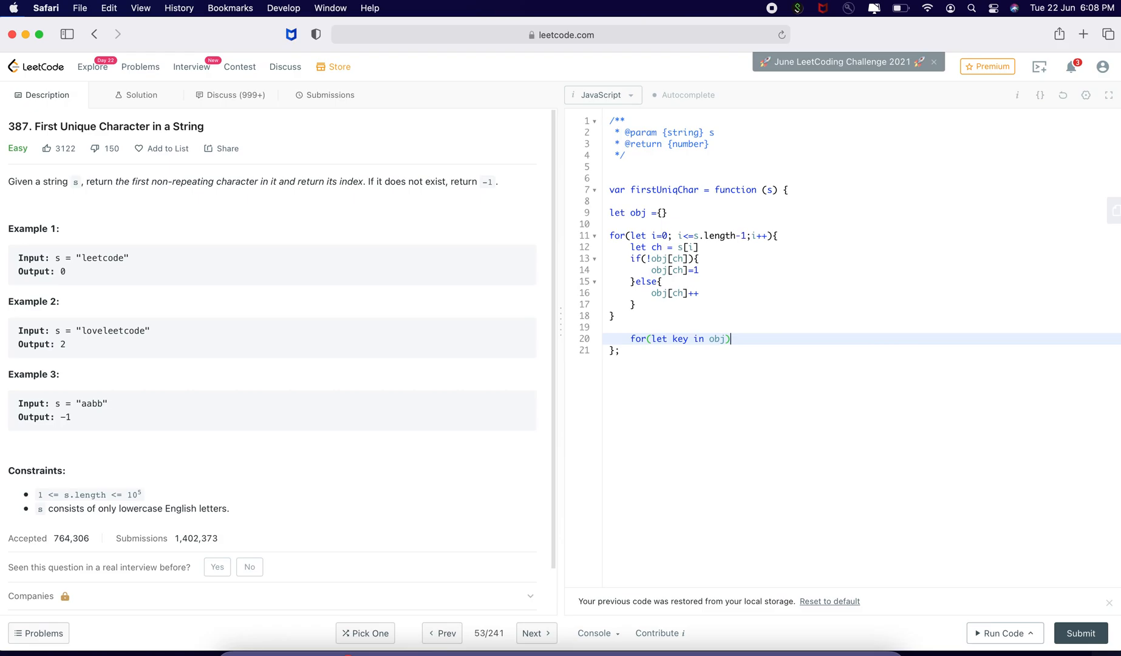
pyautogui.write('{')
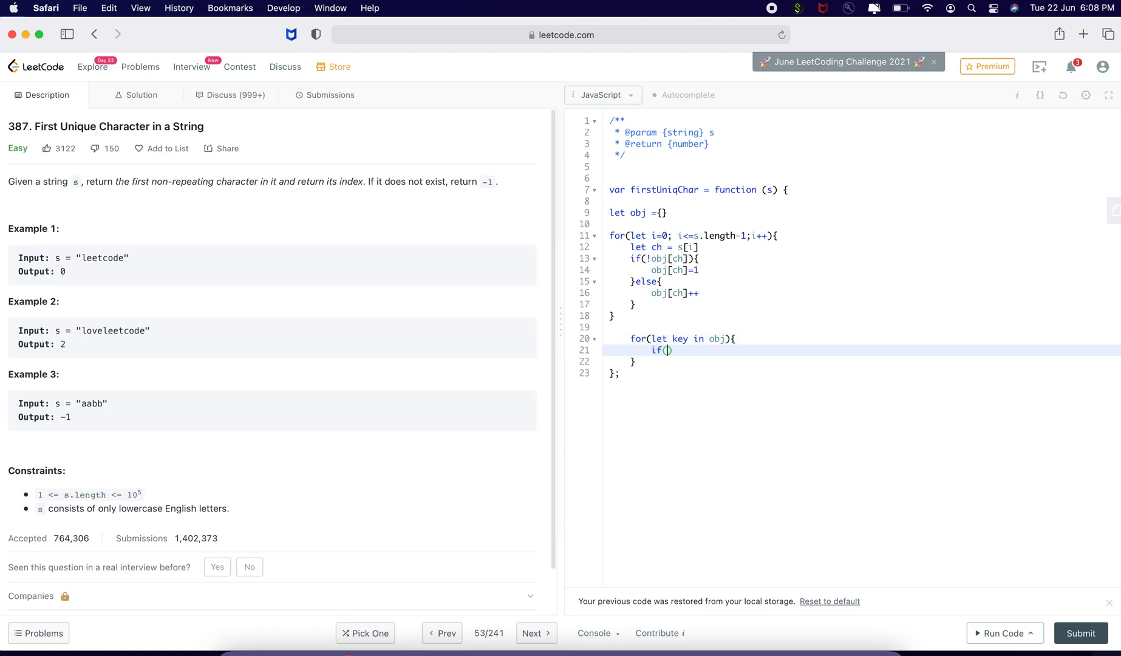
pyautogui.write('obj[]')
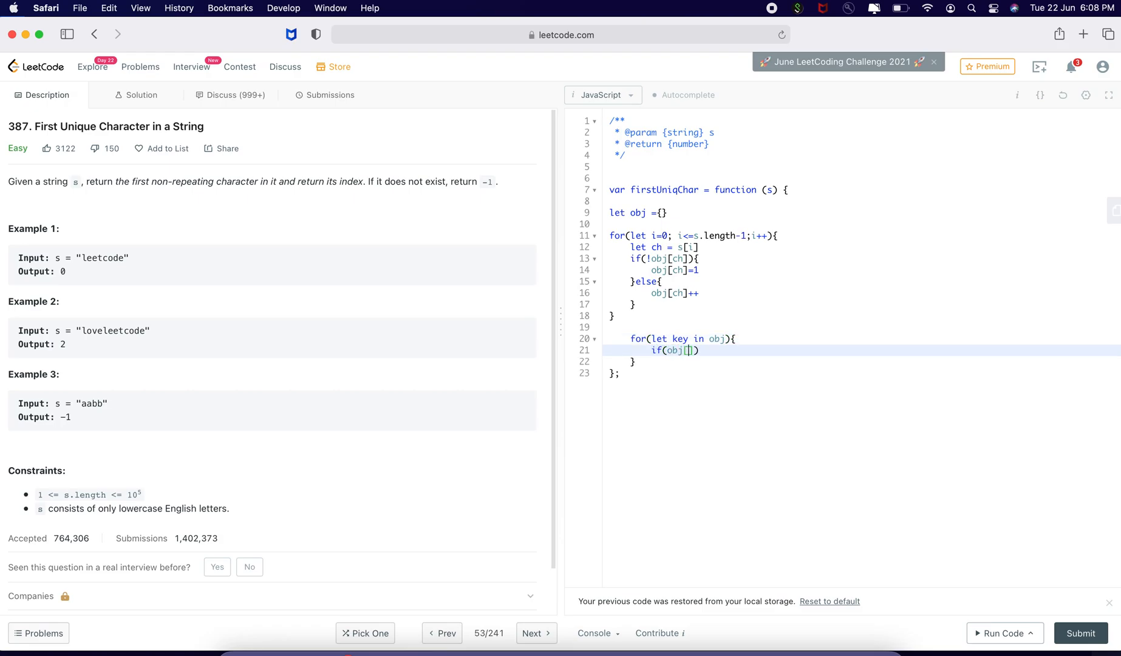
pyautogui.write('key]==')
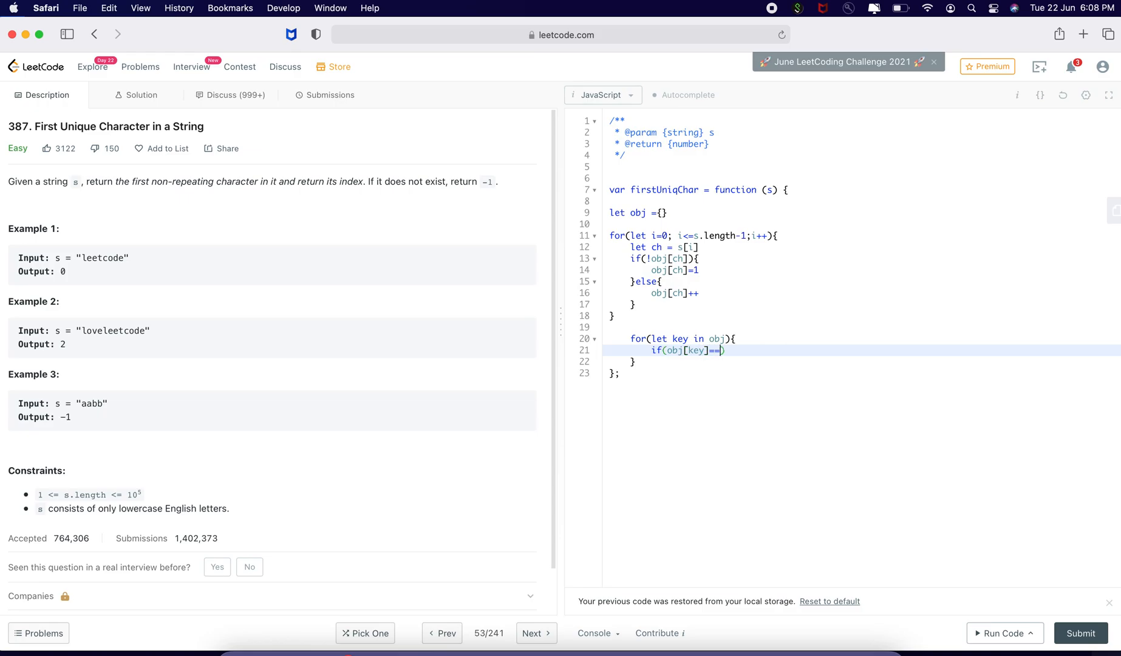
pyautogui.write('=1')
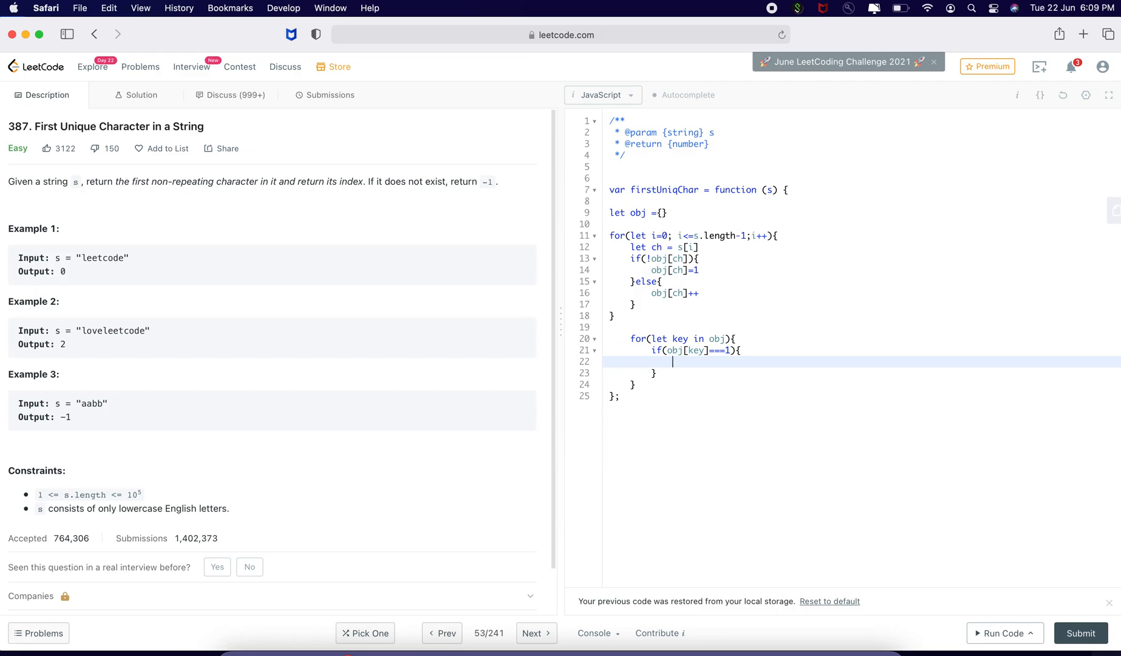
pyautogui.moveTo(691, 216)
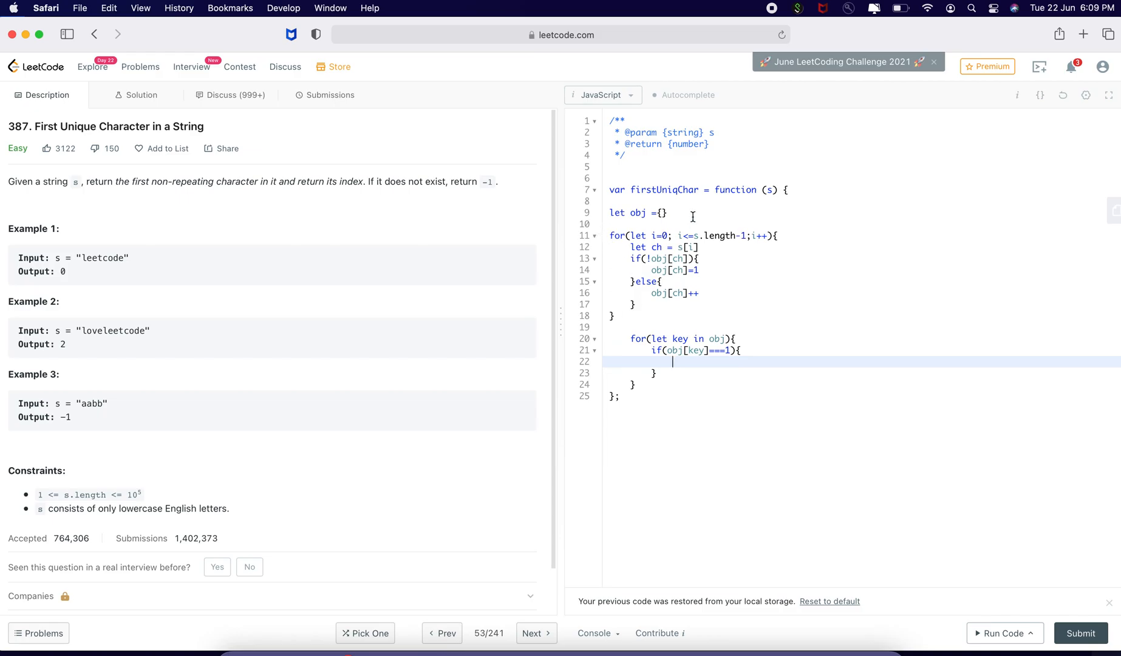
# Step: Declare result, set result = s.indexOf(key) for the first count-1 key, and break
pyautogui.write('let')
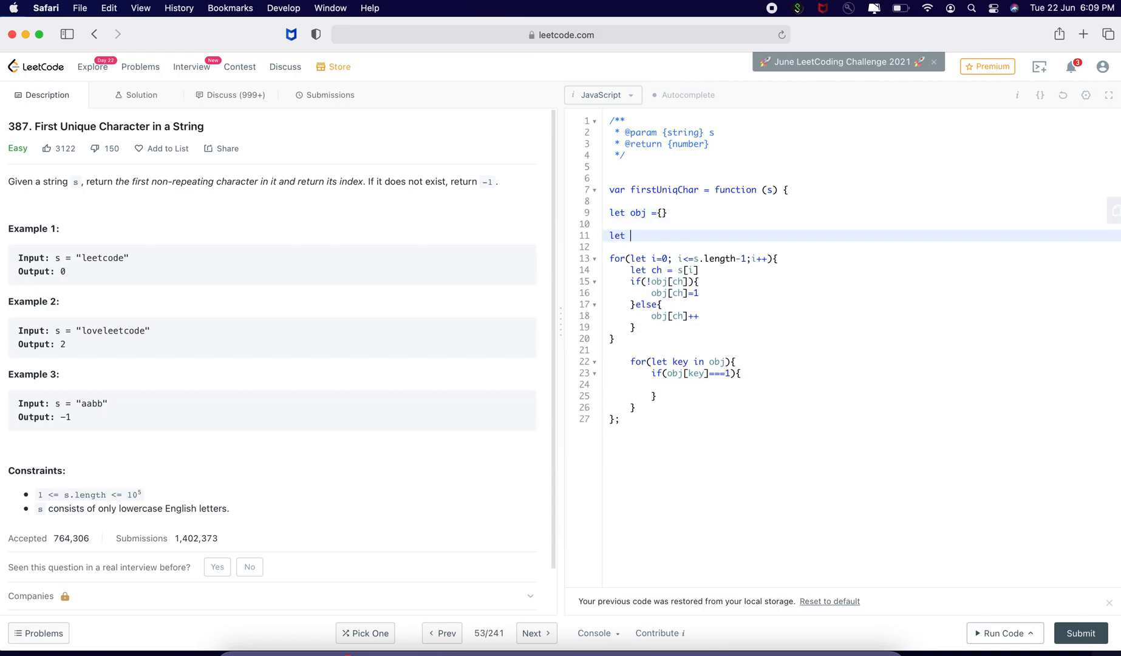
pyautogui.write('result')
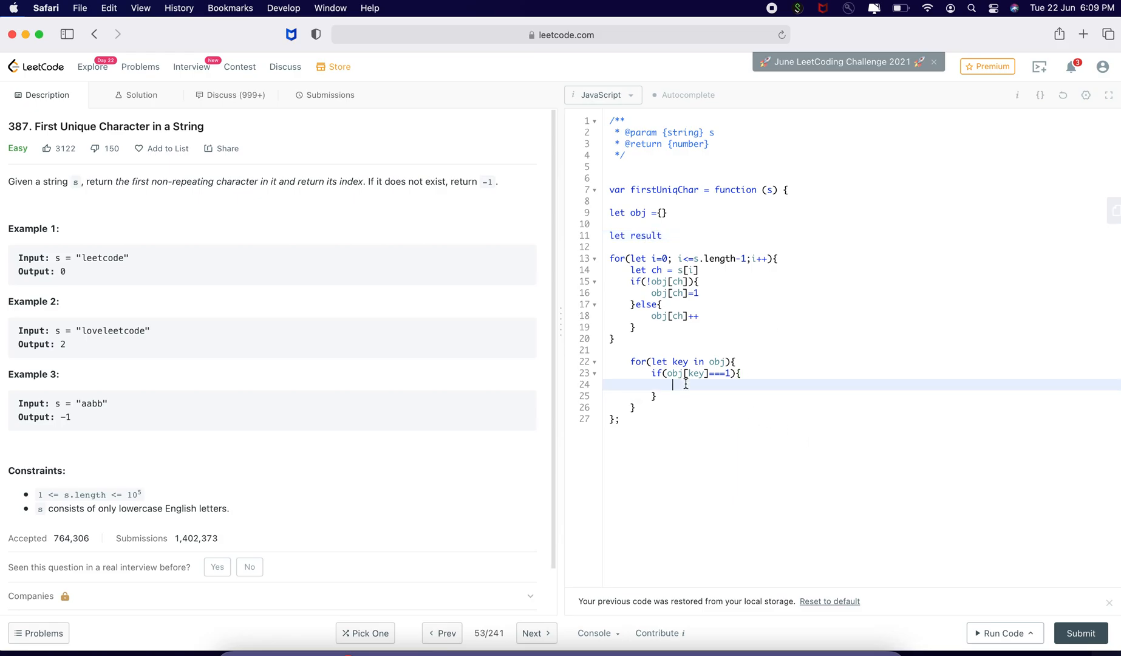
pyautogui.write('result')
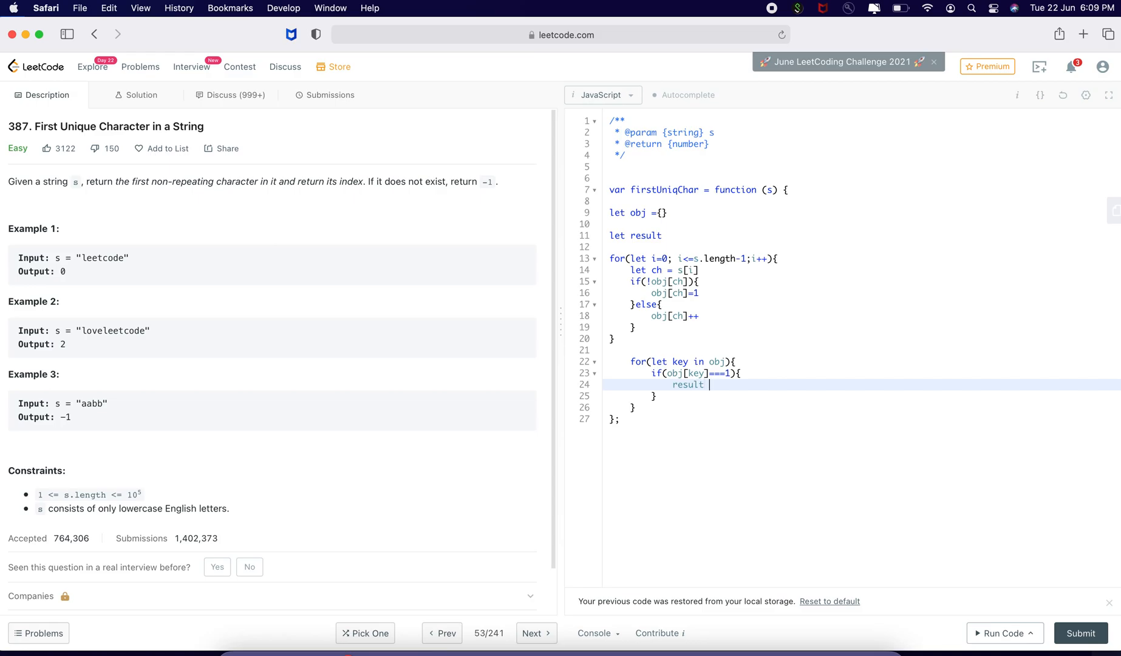
pyautogui.write('= s.indexOf(')
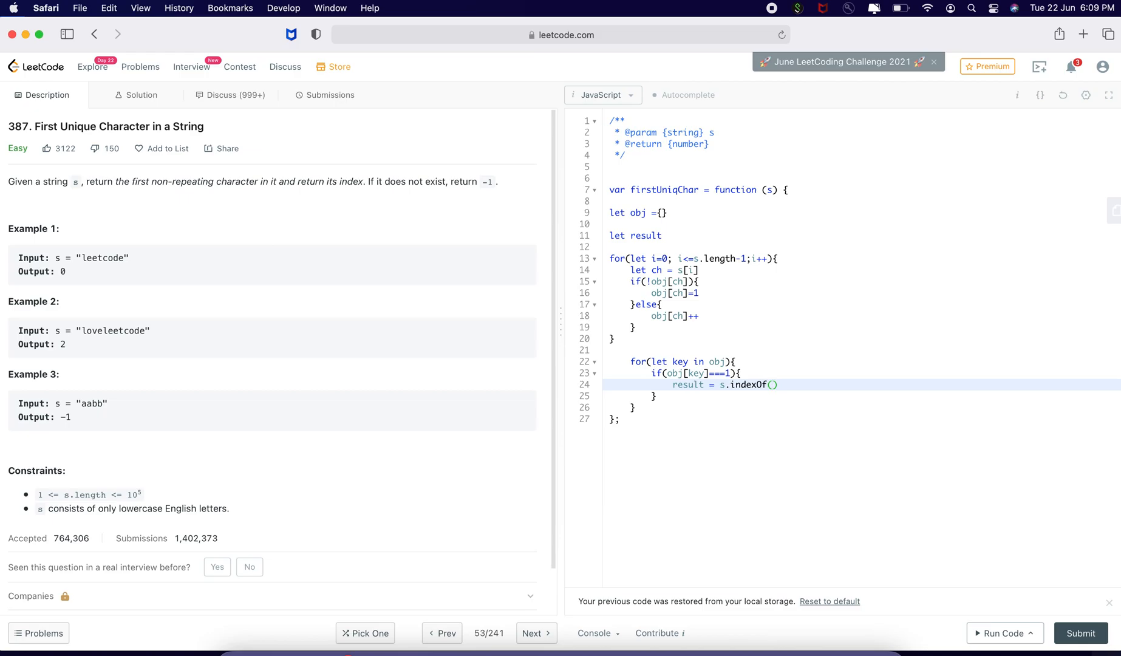
pyautogui.write('key')
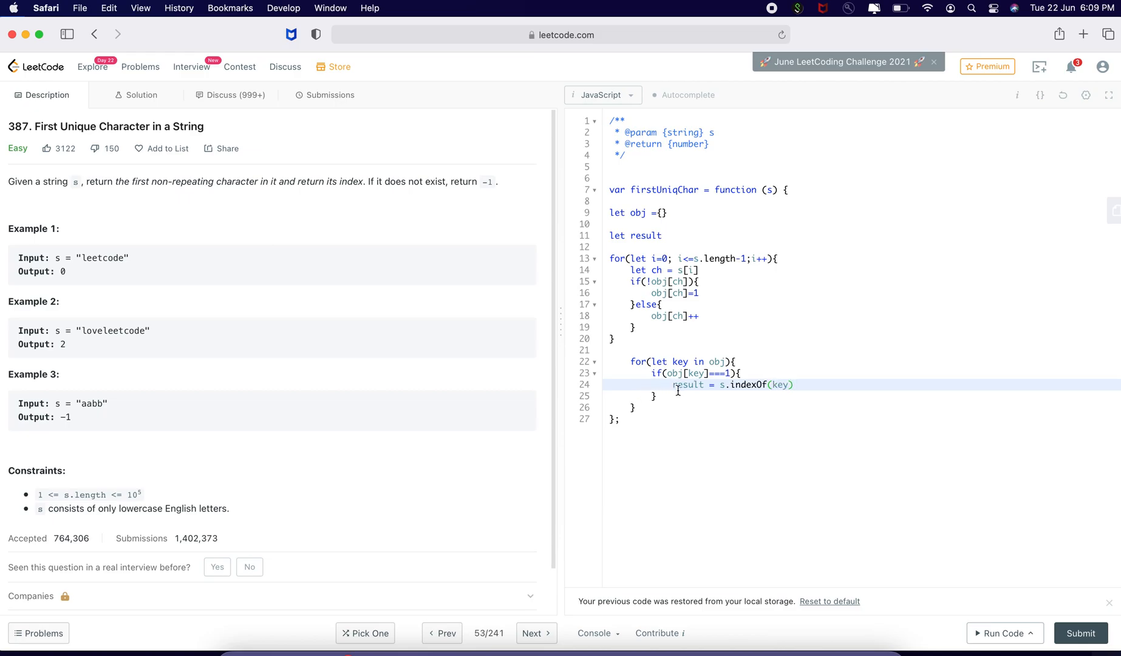
pyautogui.write('bre')
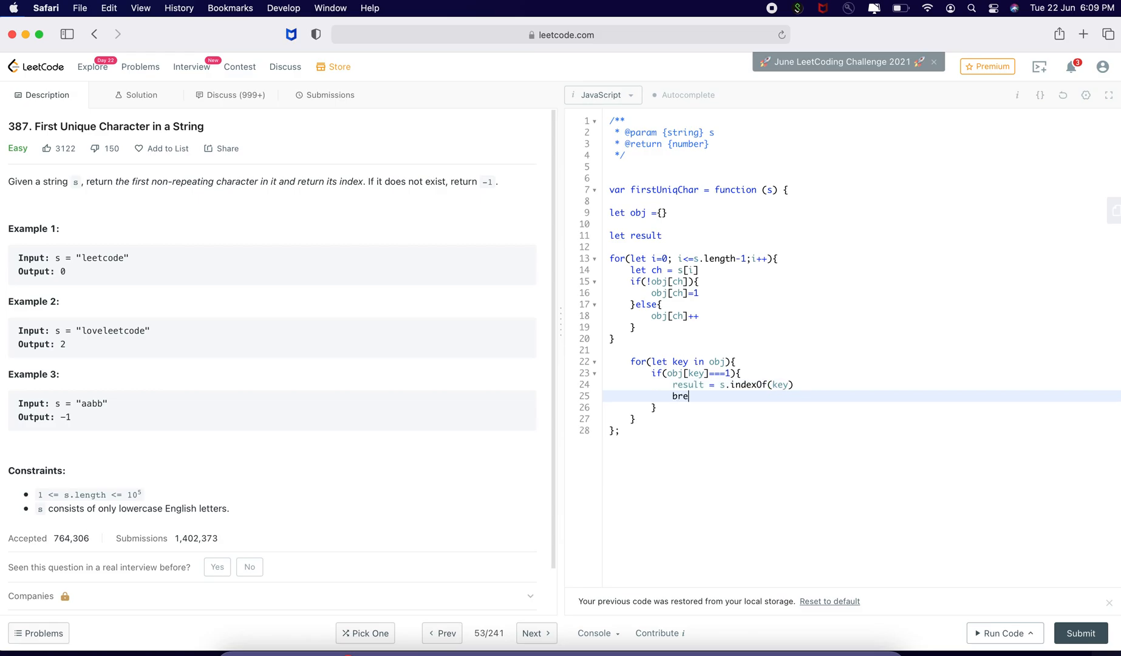
pyautogui.write('ak')
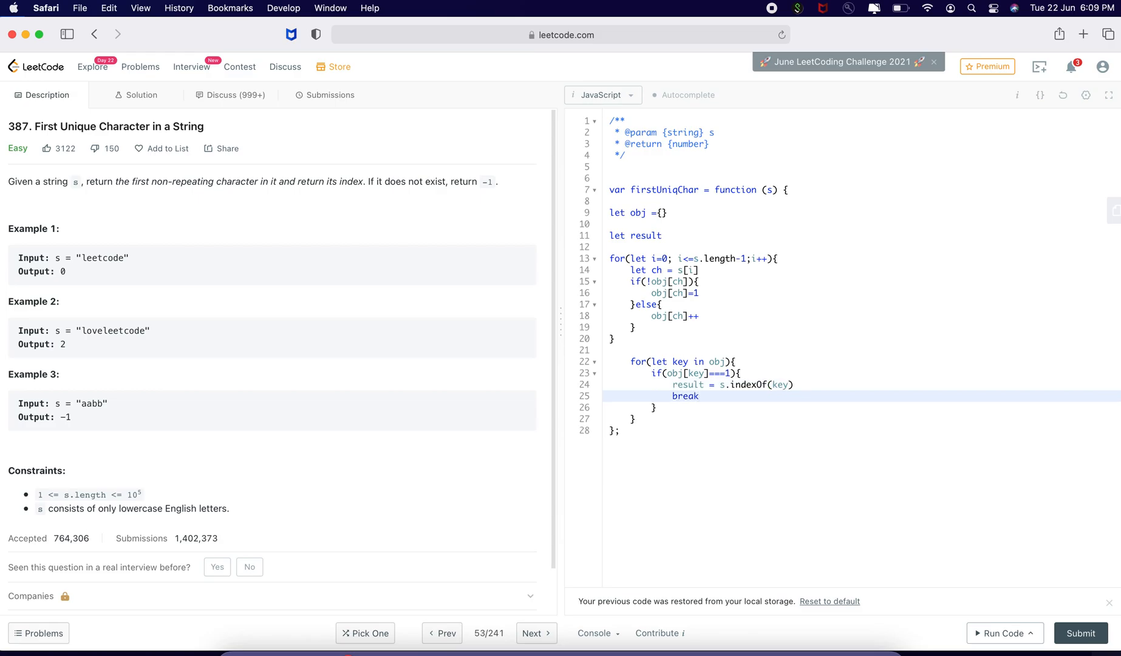
# Step: Add return result after the loop, correcting the stray 'resulty' typo
pyautogui.click(664, 406)
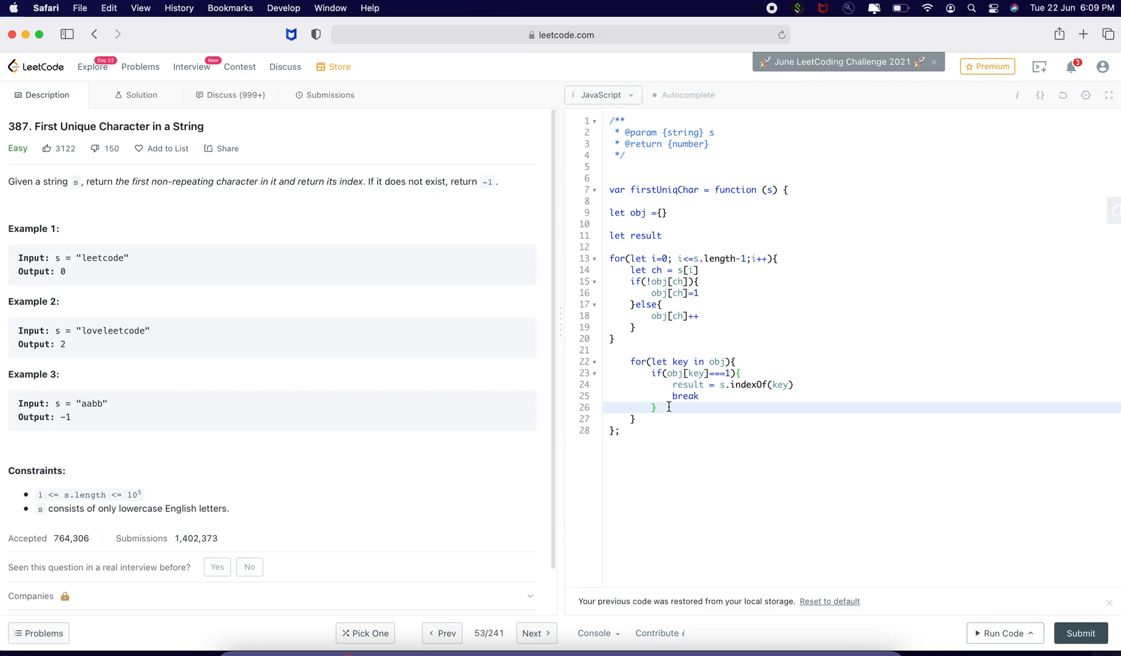
pyautogui.write('ret')
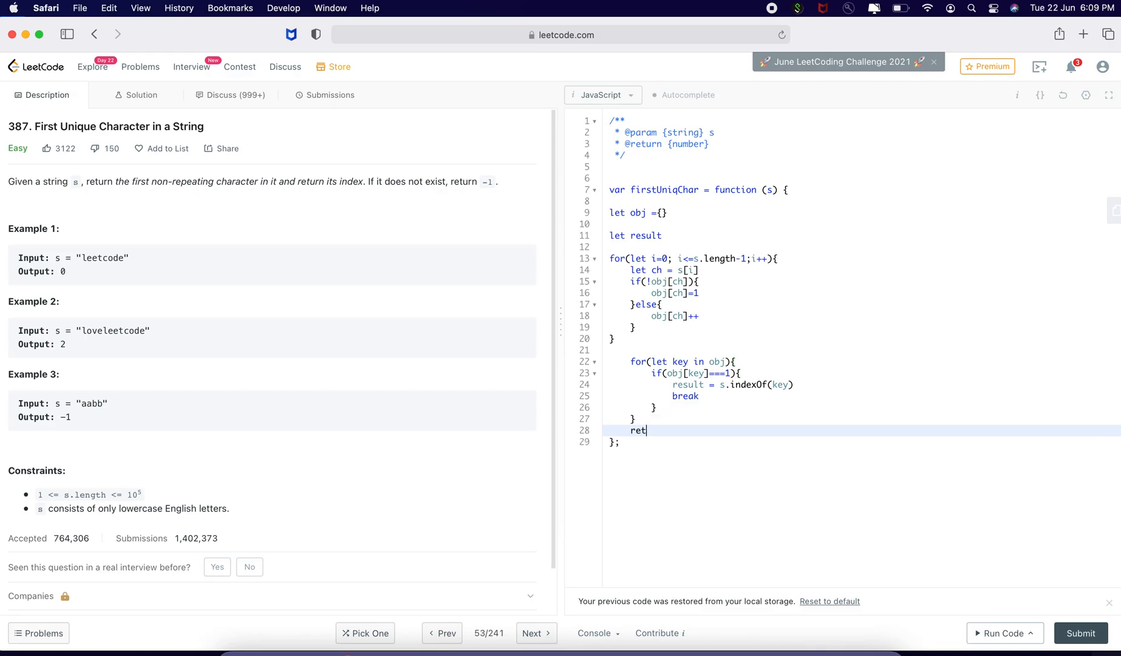
pyautogui.write('urn')
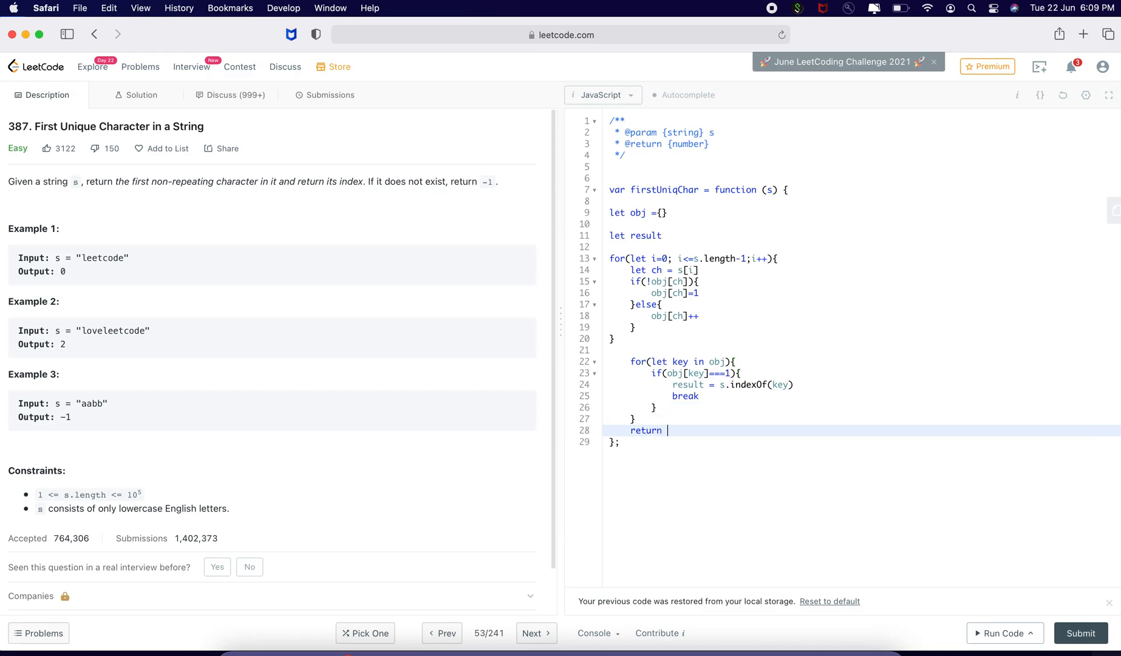
pyautogui.write('resulty')
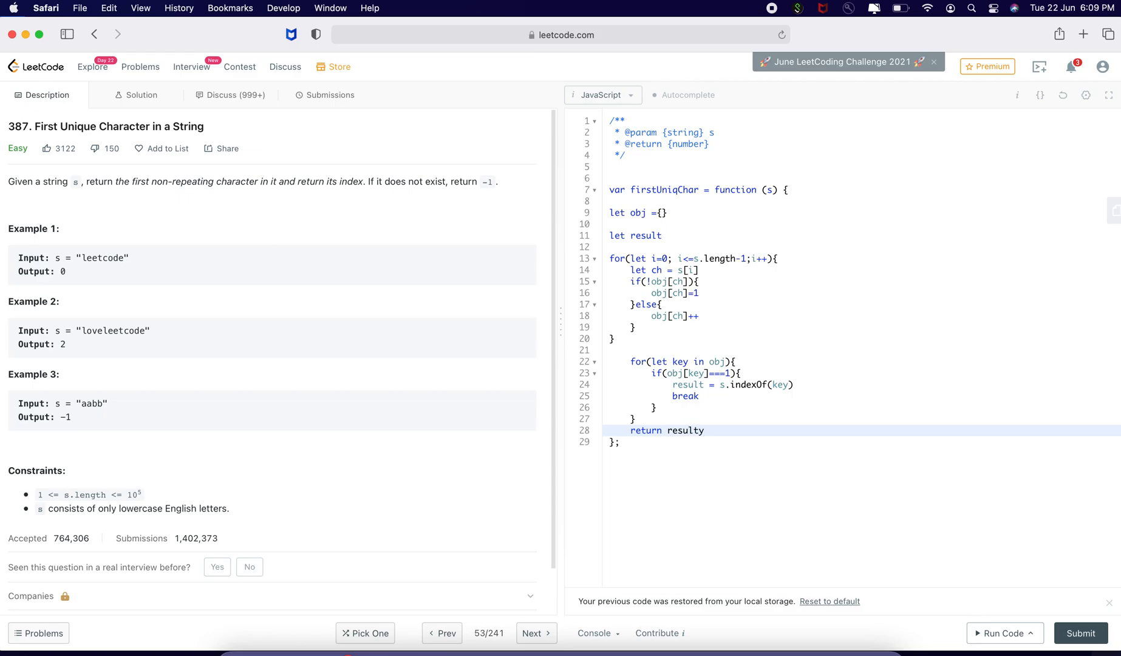
pyautogui.press('Backspace')
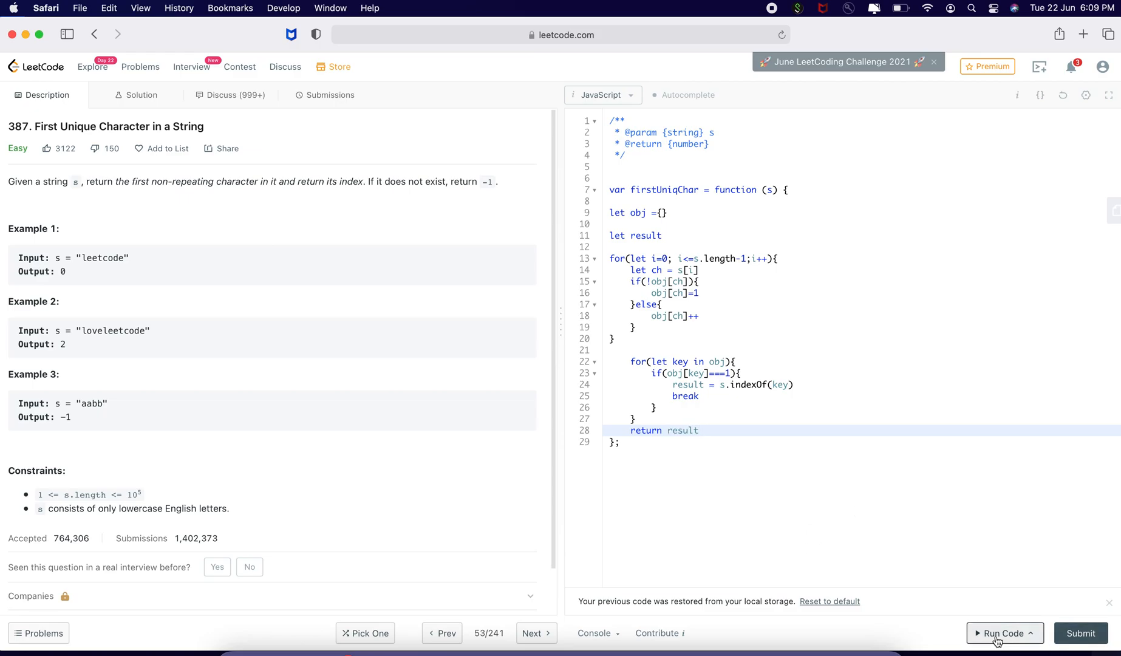
# Step: Run the code on the sample 'leetcode' and see output 0 marked Accepted
pyautogui.click(1004, 633)
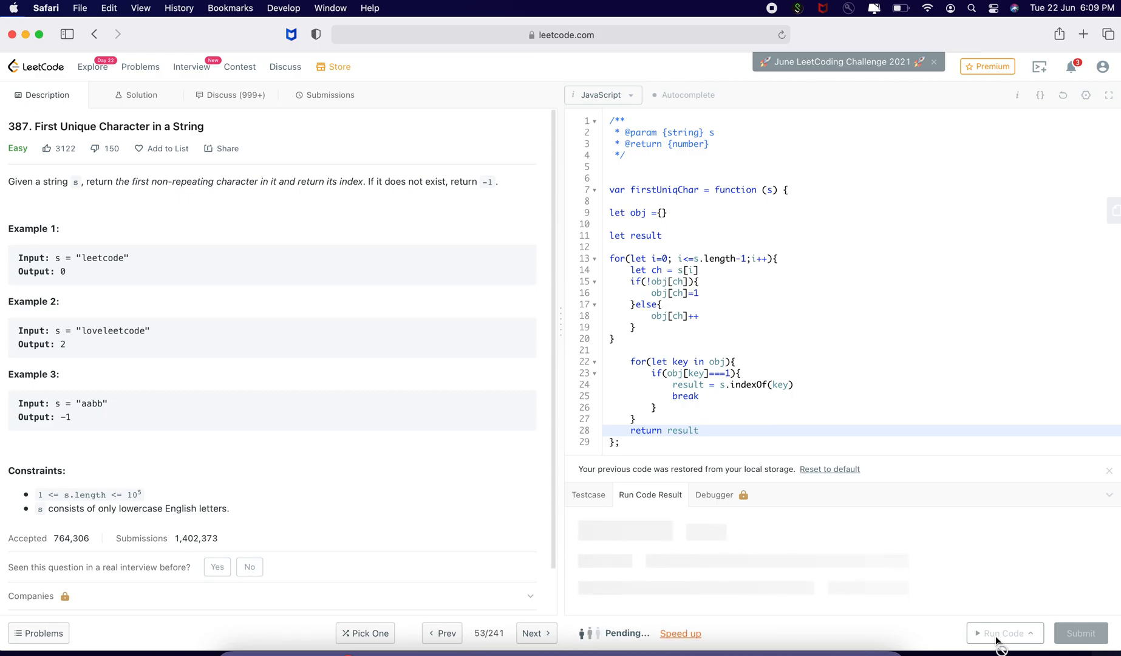
pyautogui.click(1003, 633)
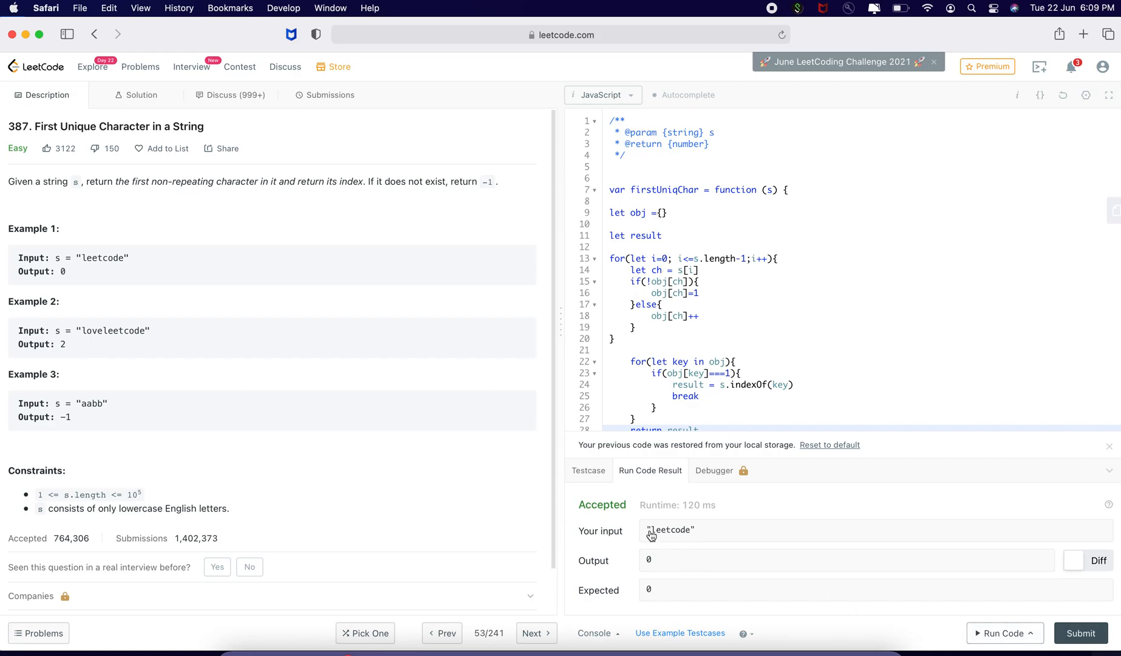
pyautogui.scroll(-3)
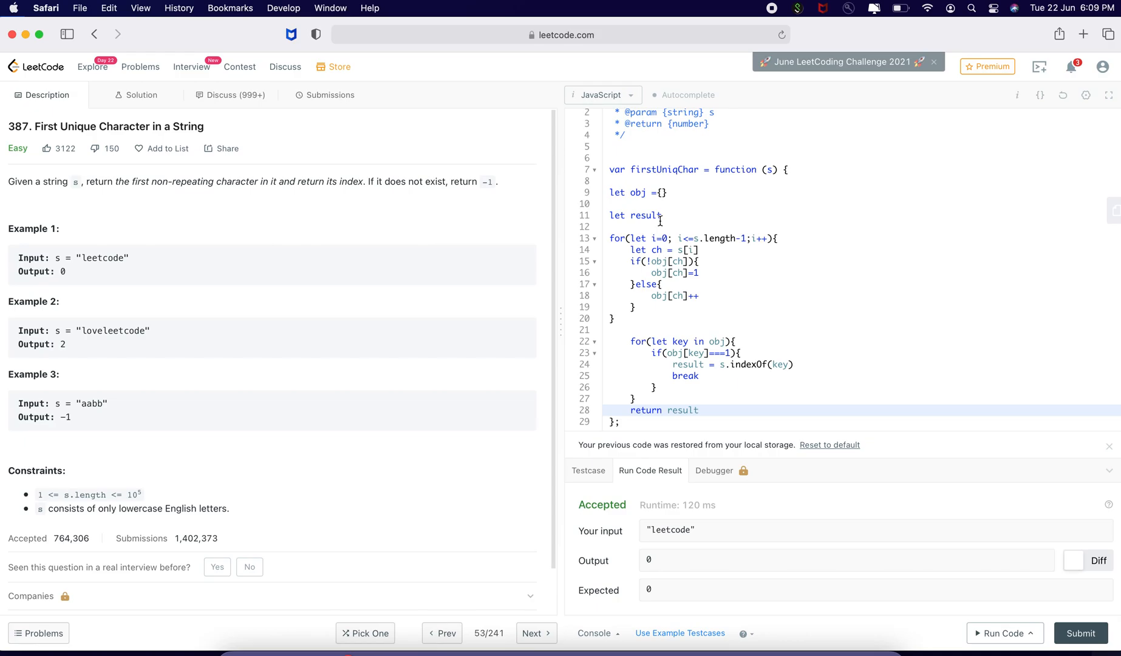
pyautogui.moveTo(664, 532)
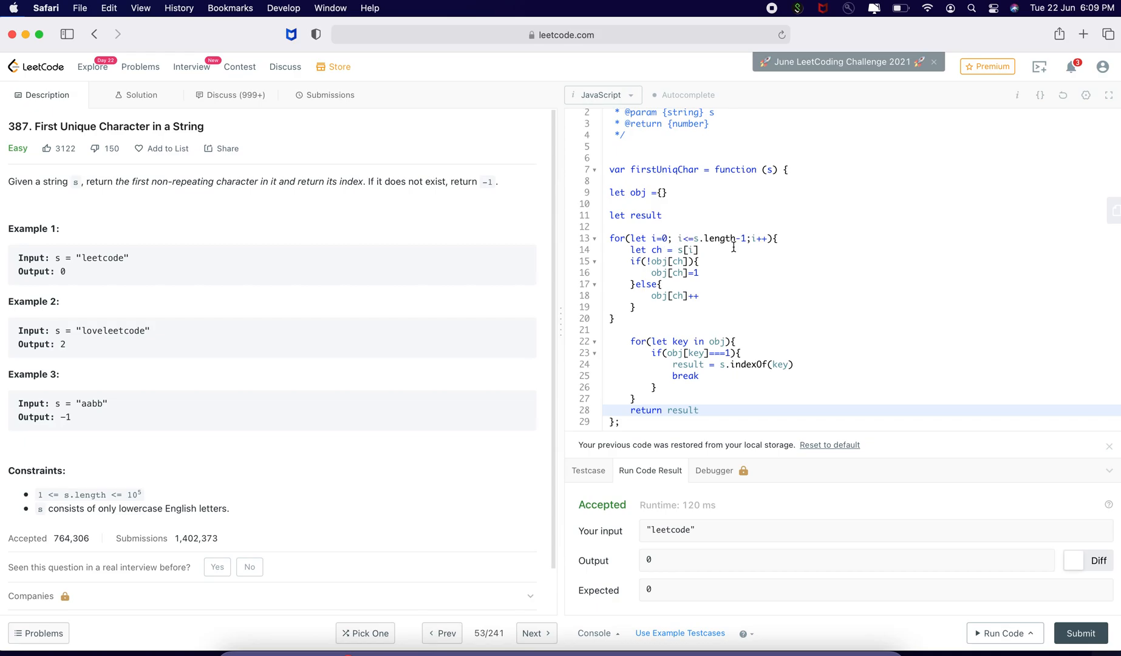
pyautogui.moveTo(677, 256)
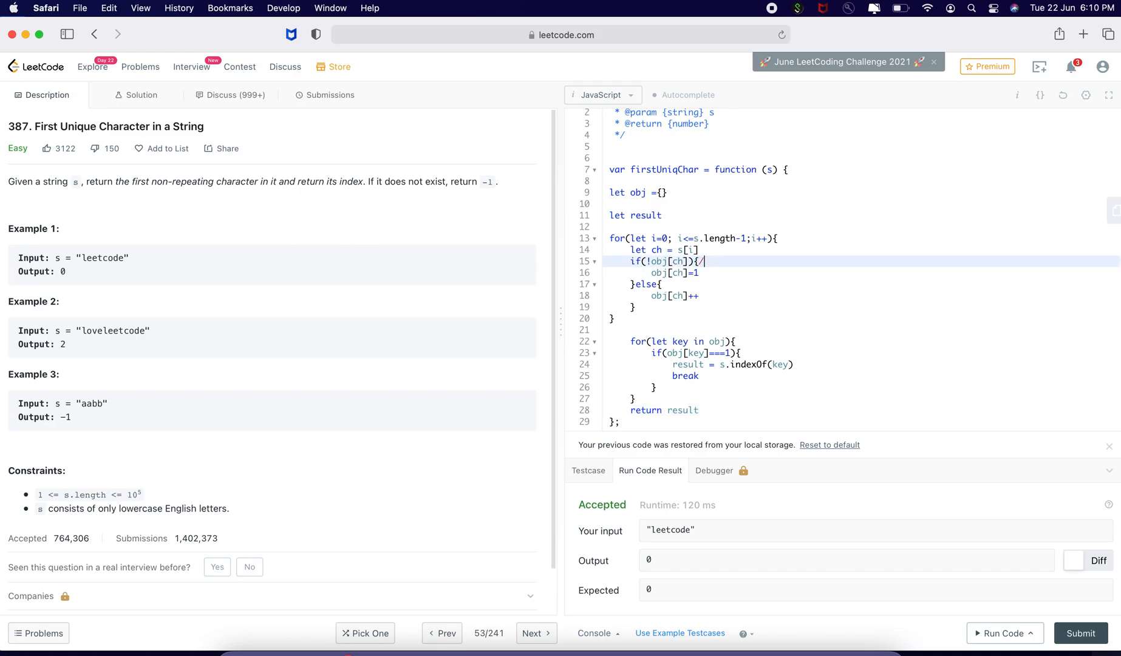
# Step: Annotate the counting loop with trace comments like // l=1 e=2
pyautogui.write('/l')
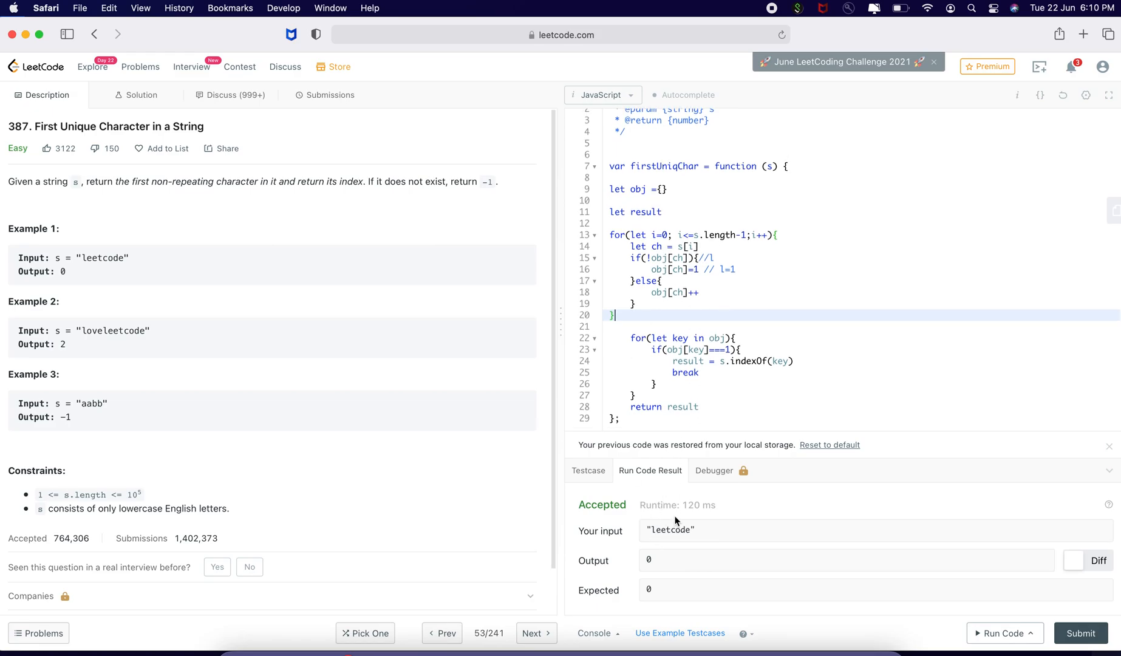
pyautogui.moveTo(725, 259)
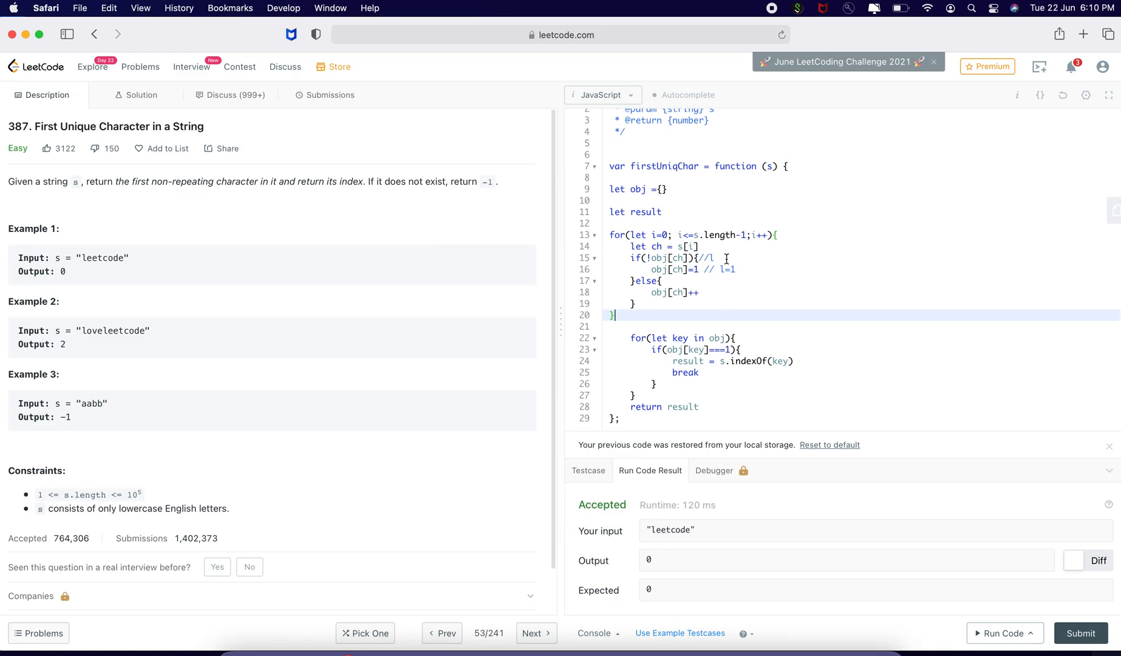
pyautogui.write('e')
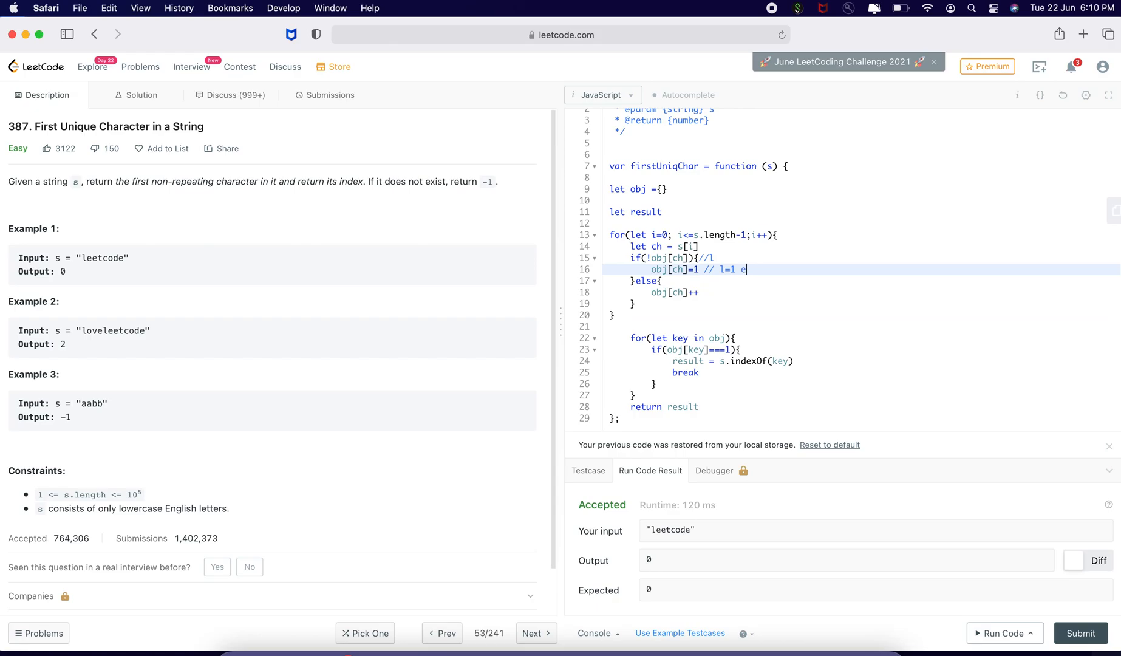
pyautogui.write('=1')
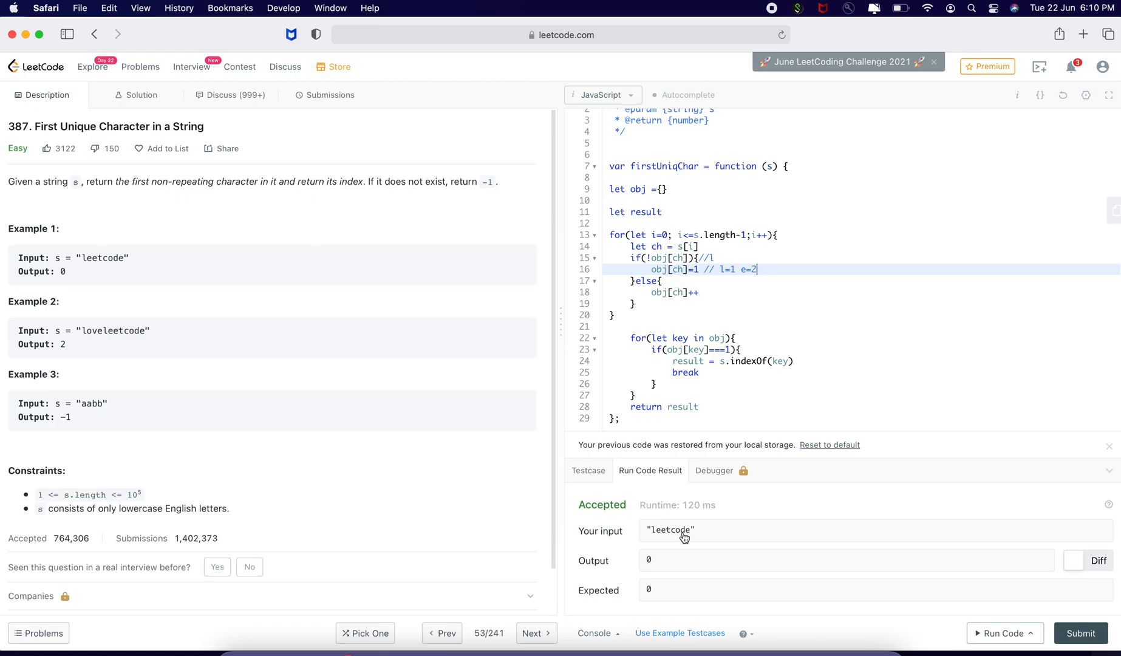
pyautogui.moveTo(677, 538)
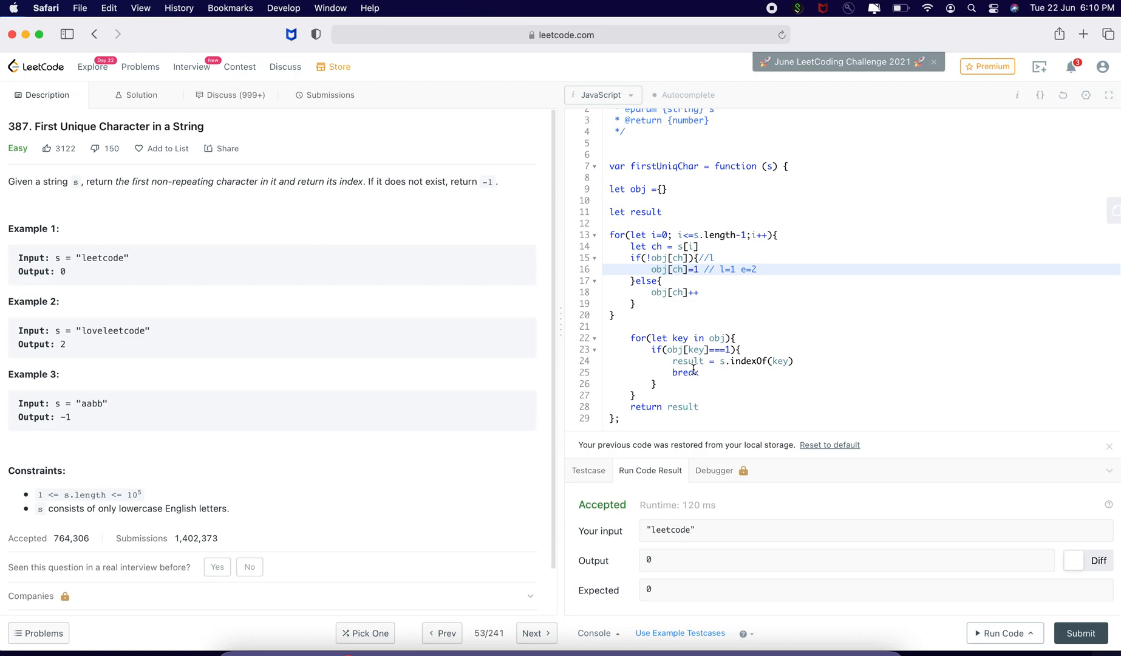
# Step: Highlight the break statement while explaining the early exit
pyautogui.doubleClick(684, 371)
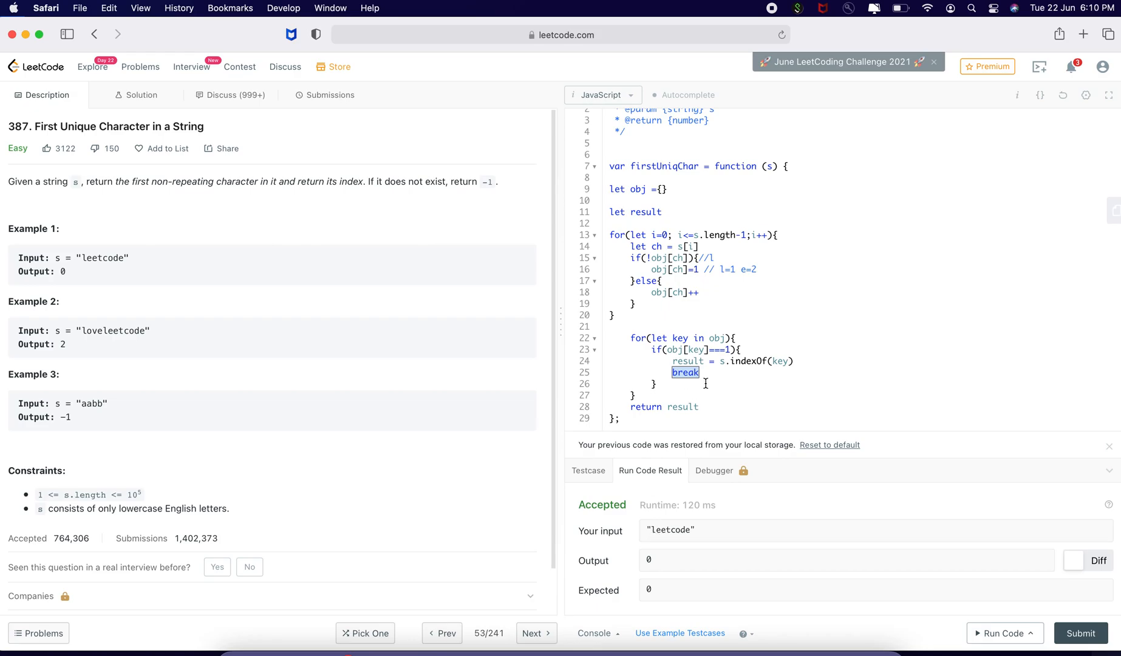
pyautogui.moveTo(699, 391)
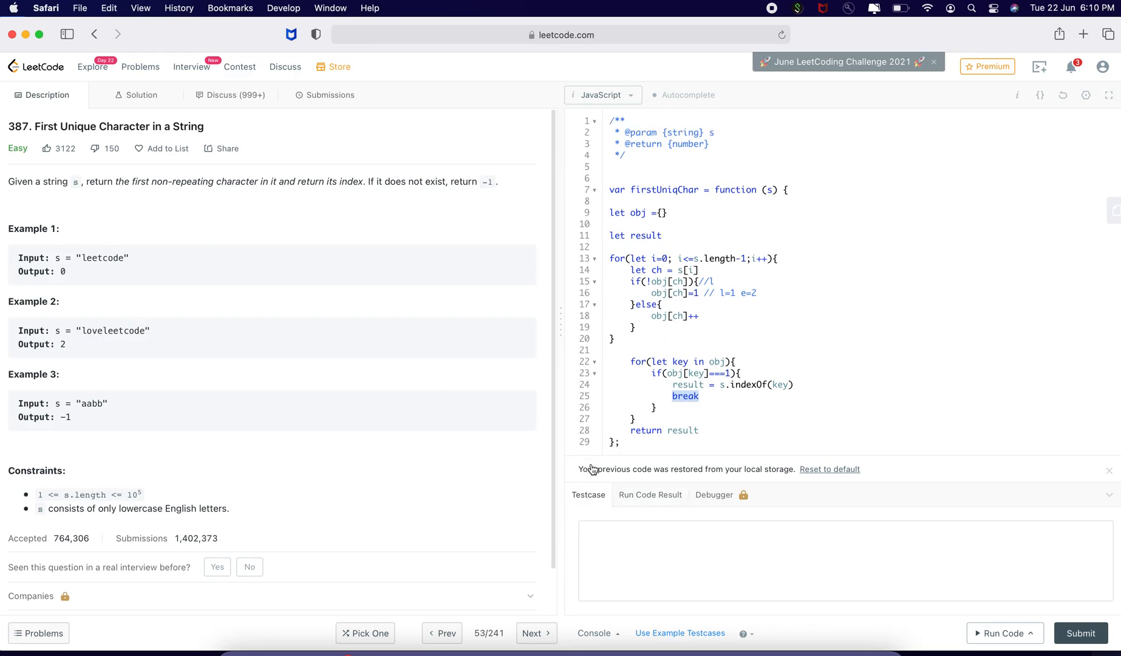
# Step: Enter "loveleetcode" as the custom test input and highlight the Example 2 string
pyautogui.write('"loveleetcode"')
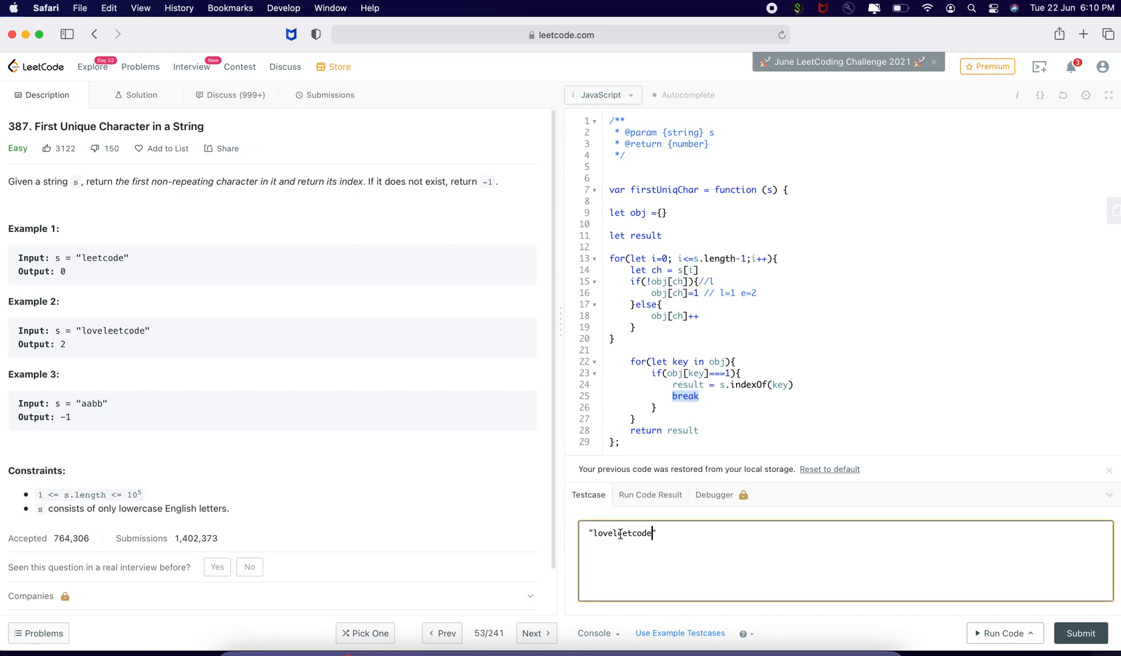
pyautogui.click(1003, 633)
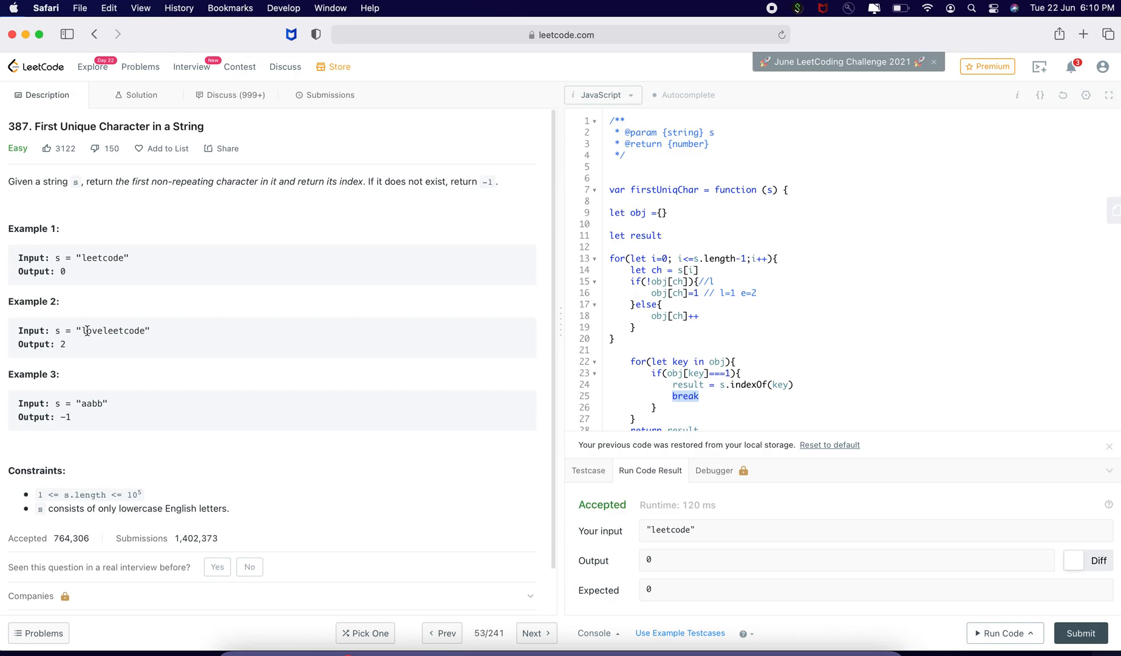
pyautogui.doubleClick(113, 330)
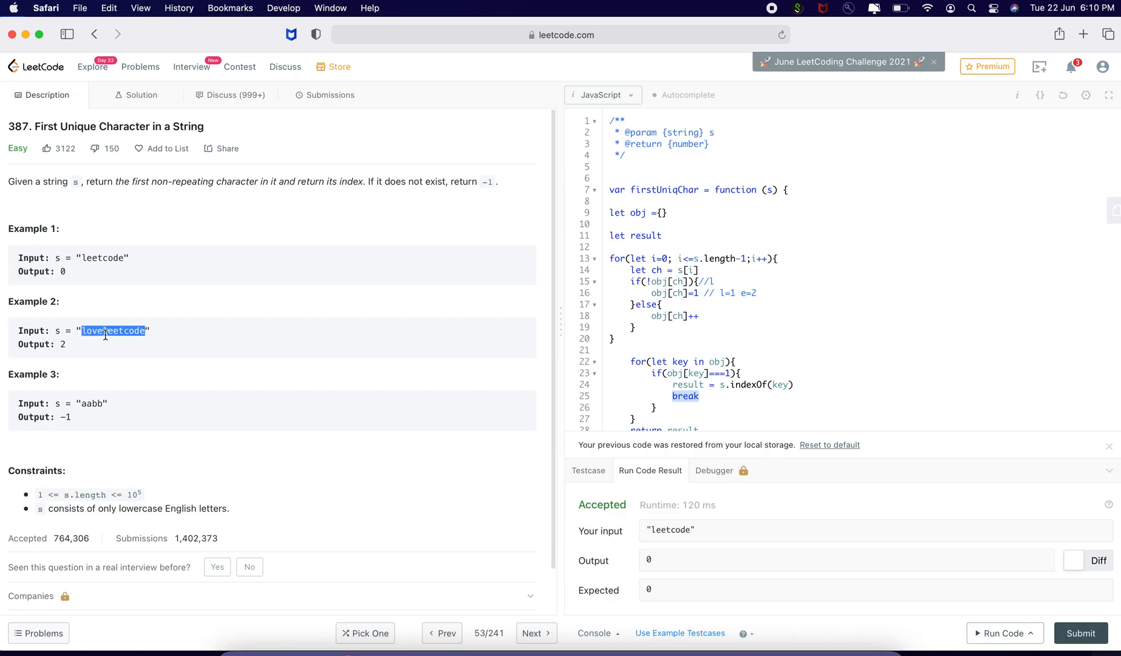